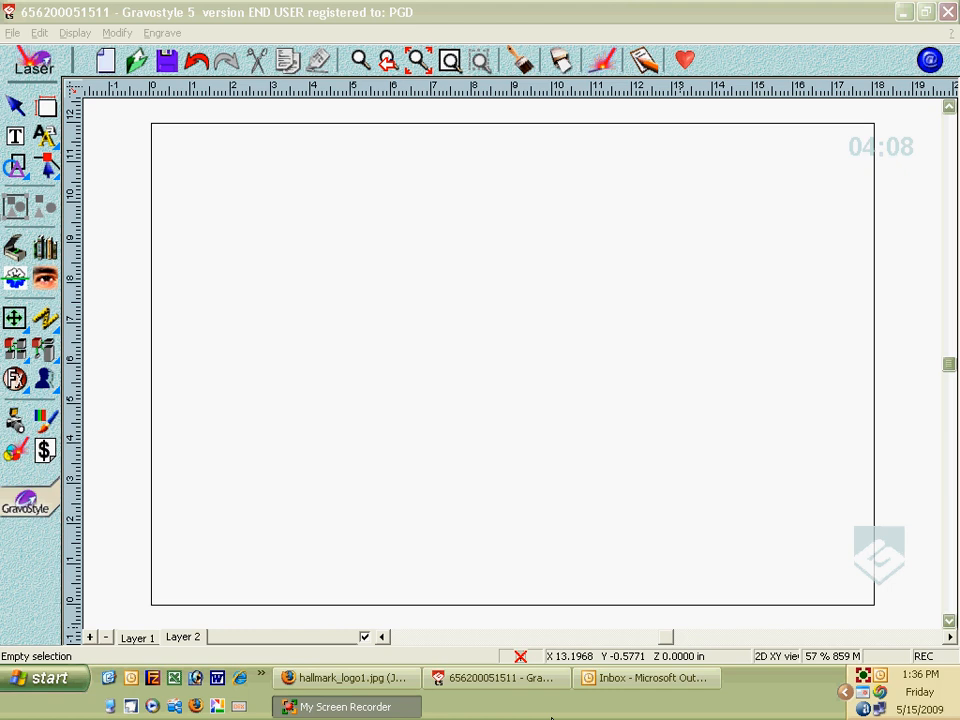
mouse_move(608, 550)
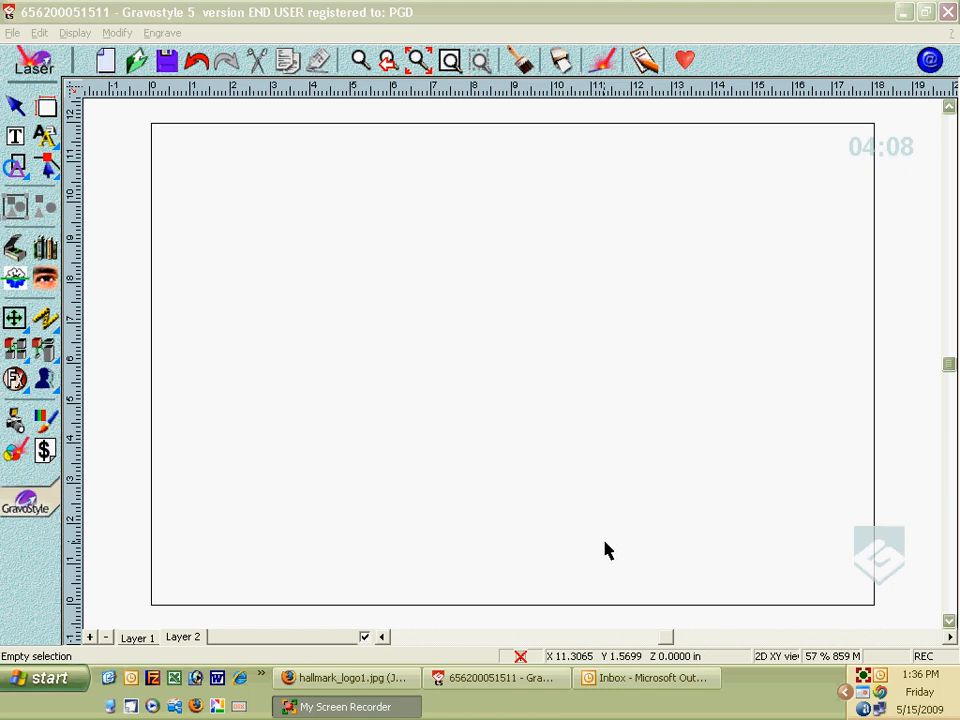
mouse_move(604, 482)
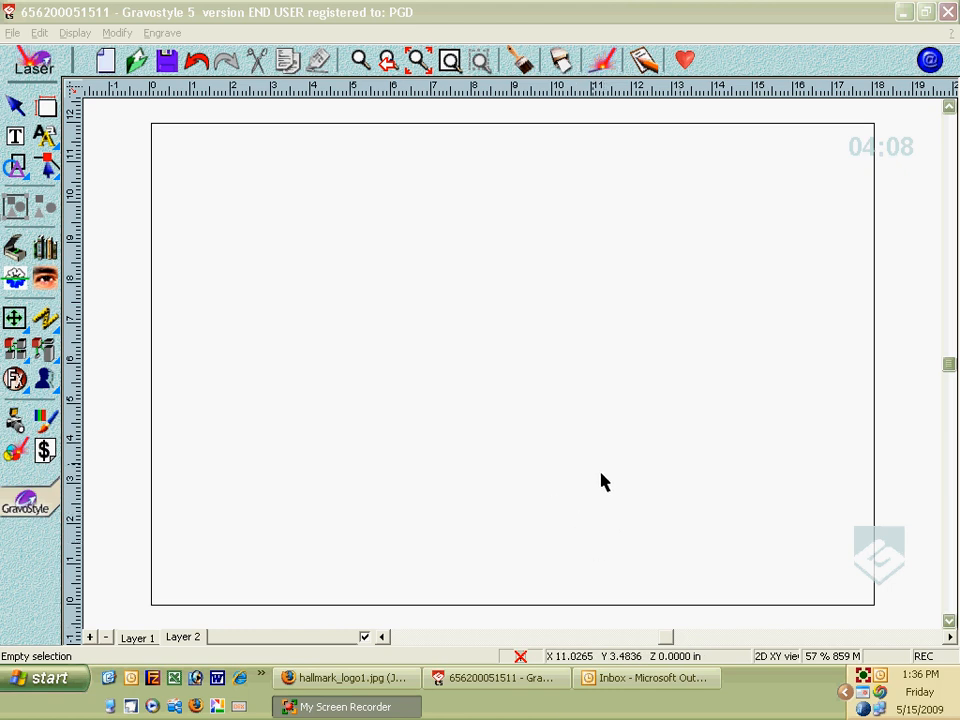
mouse_move(424, 430)
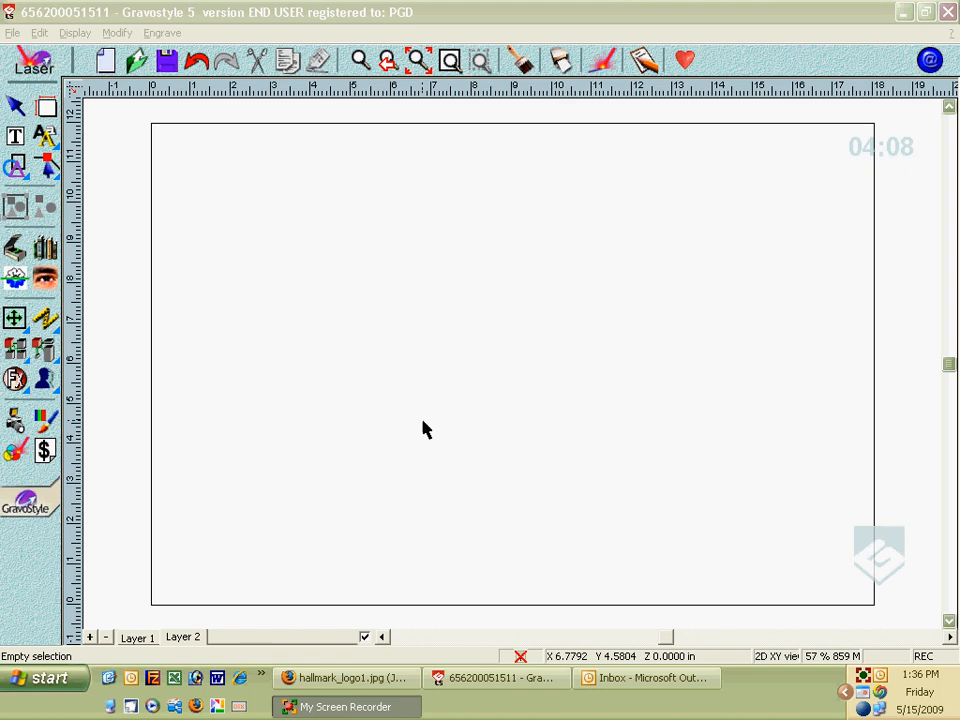
mouse_move(364, 380)
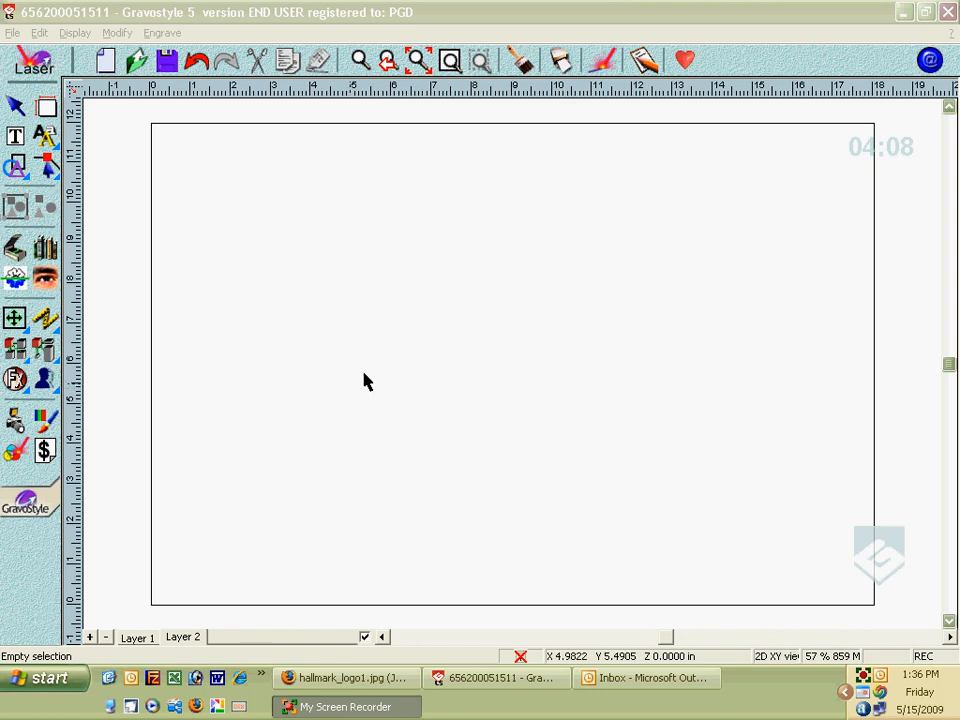
mouse_move(340, 340)
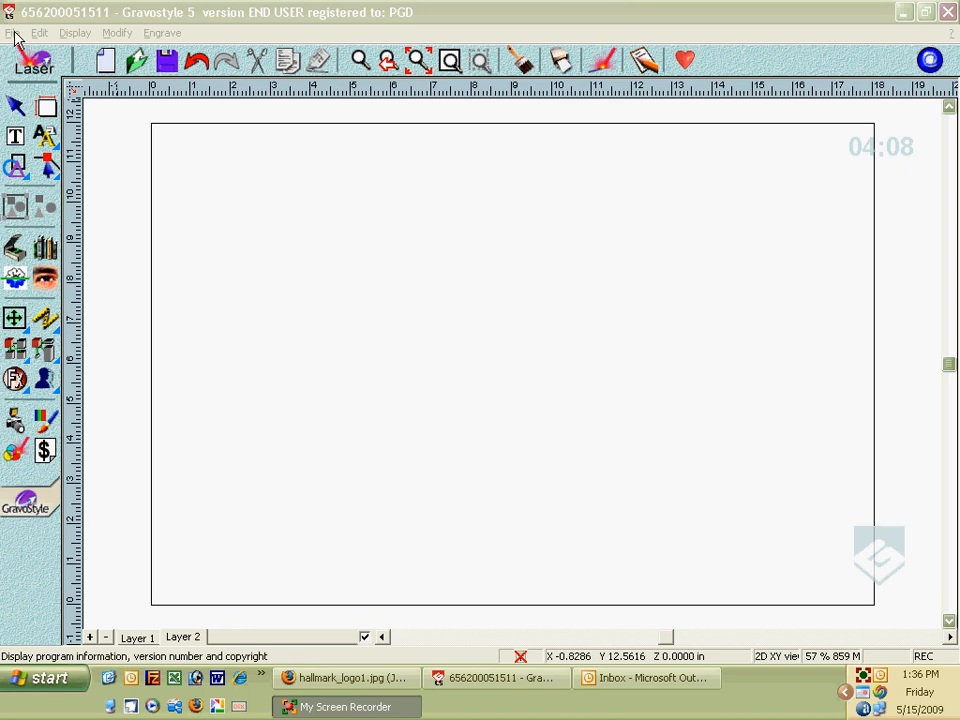
- Import the Hallmark logo JPG via File > Import and drag it left of page centre
left_click(12, 32)
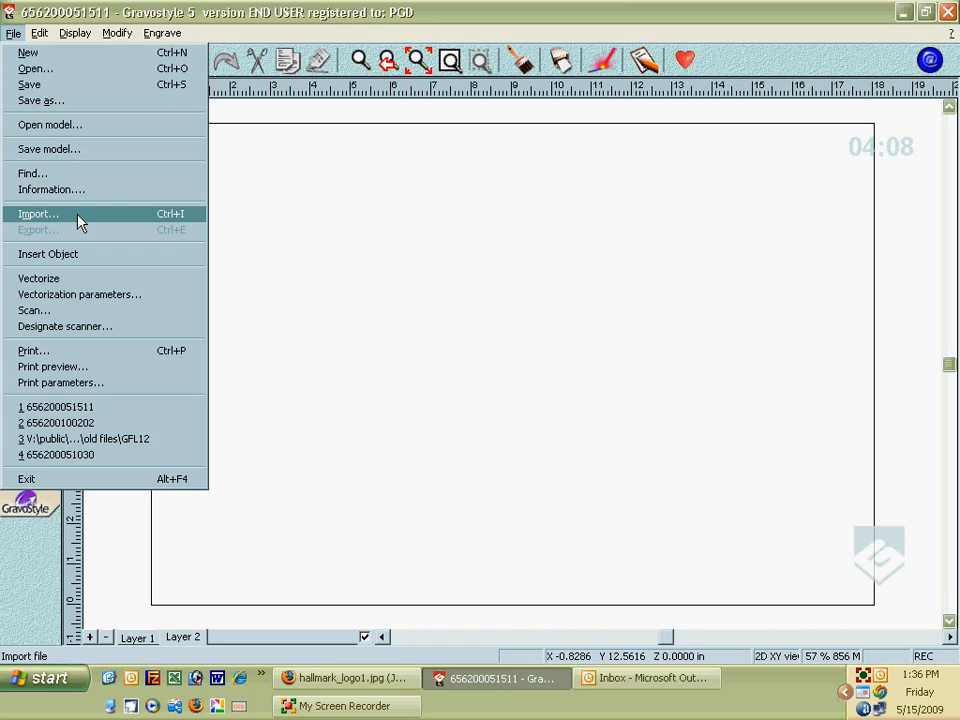
left_click(38, 214)
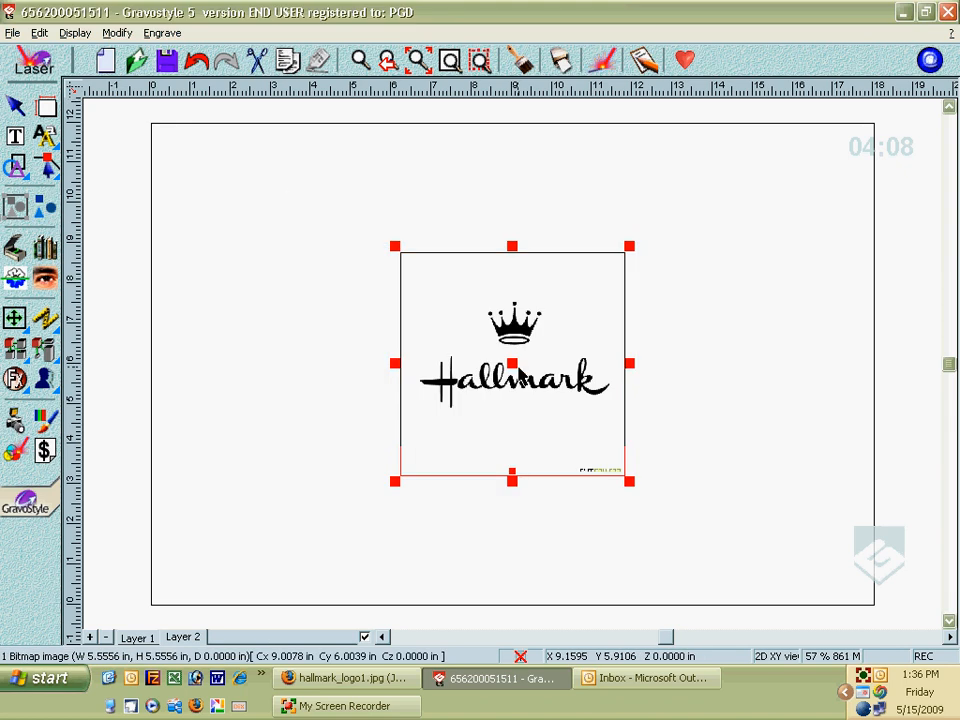
left_click_drag(512, 364, 388, 330)
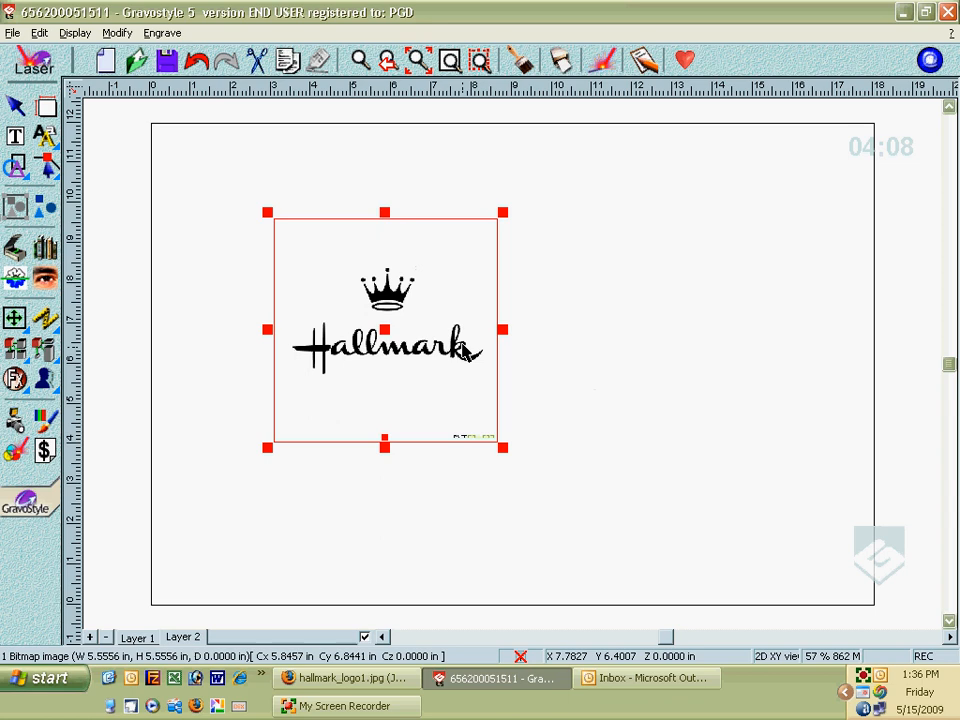
mouse_move(360, 244)
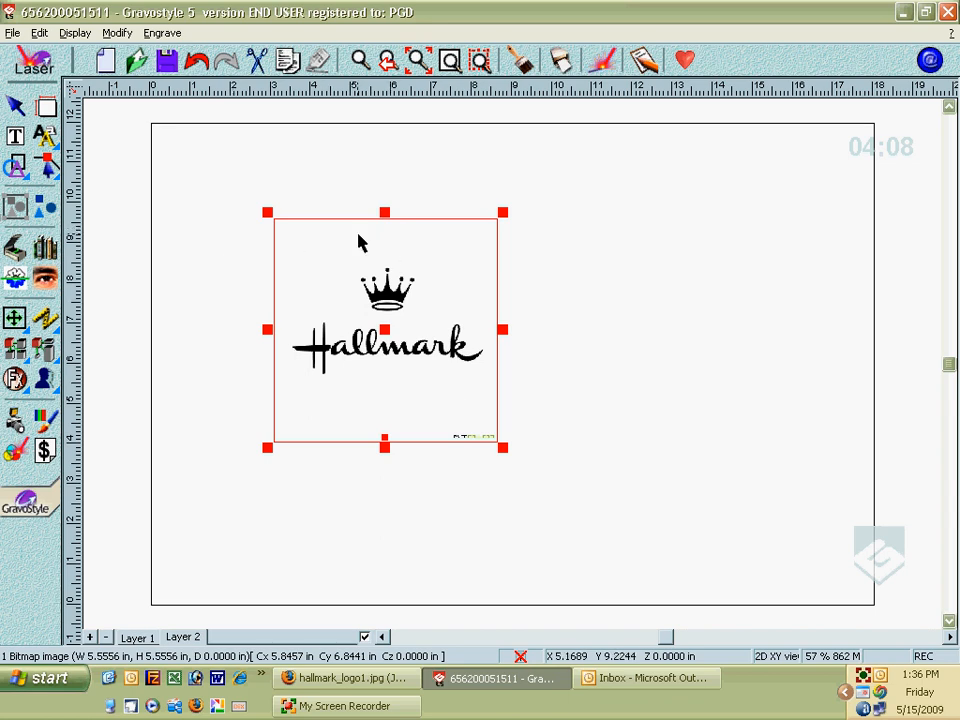
mouse_move(372, 100)
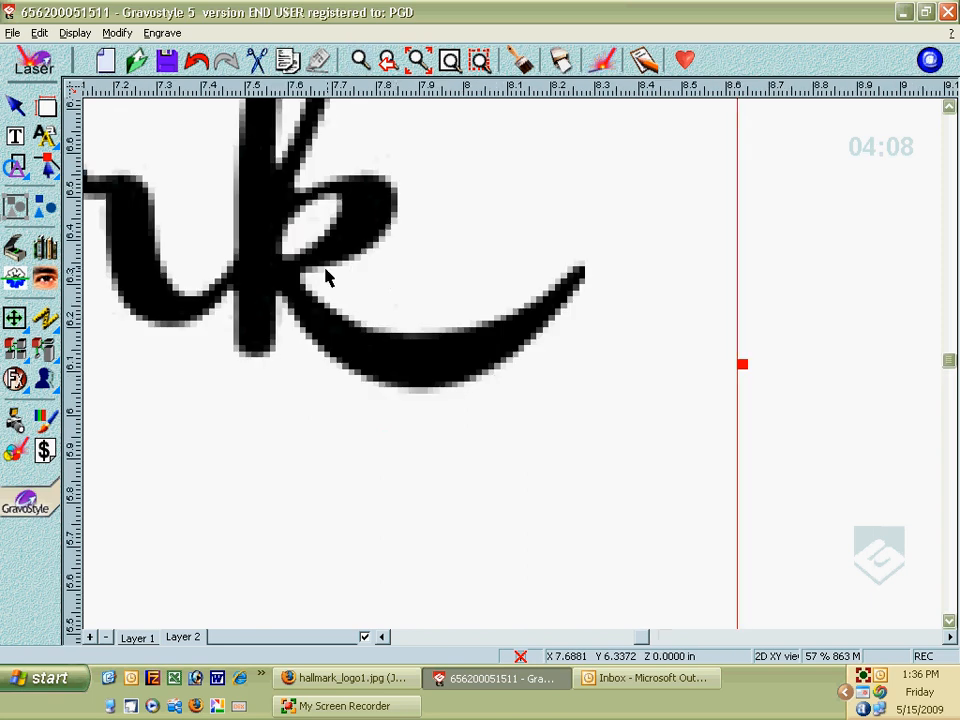
mouse_move(312, 290)
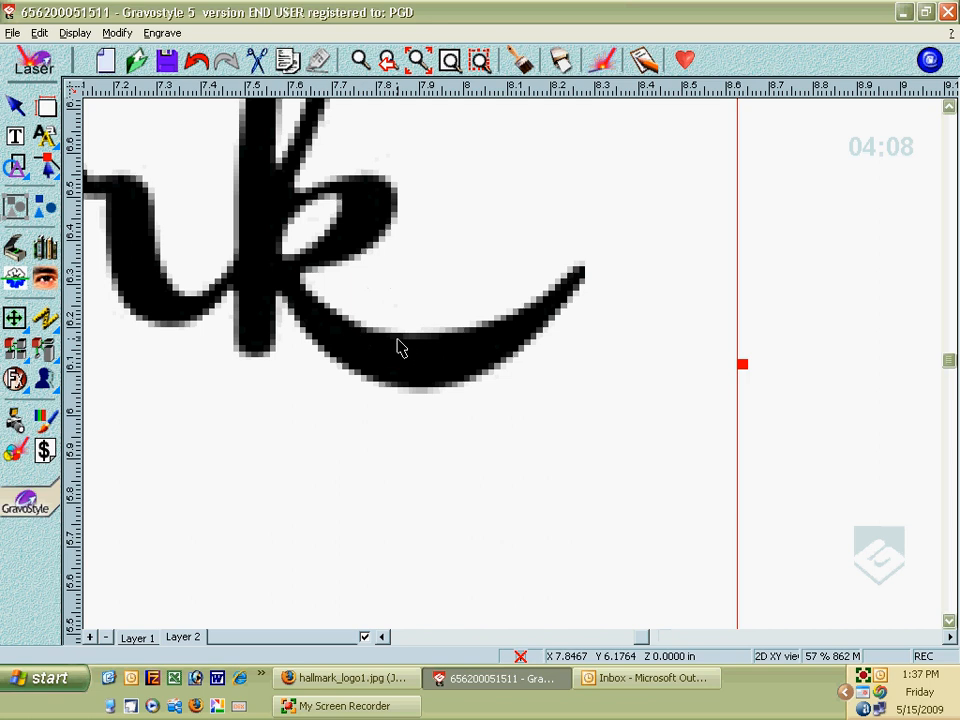
mouse_move(408, 344)
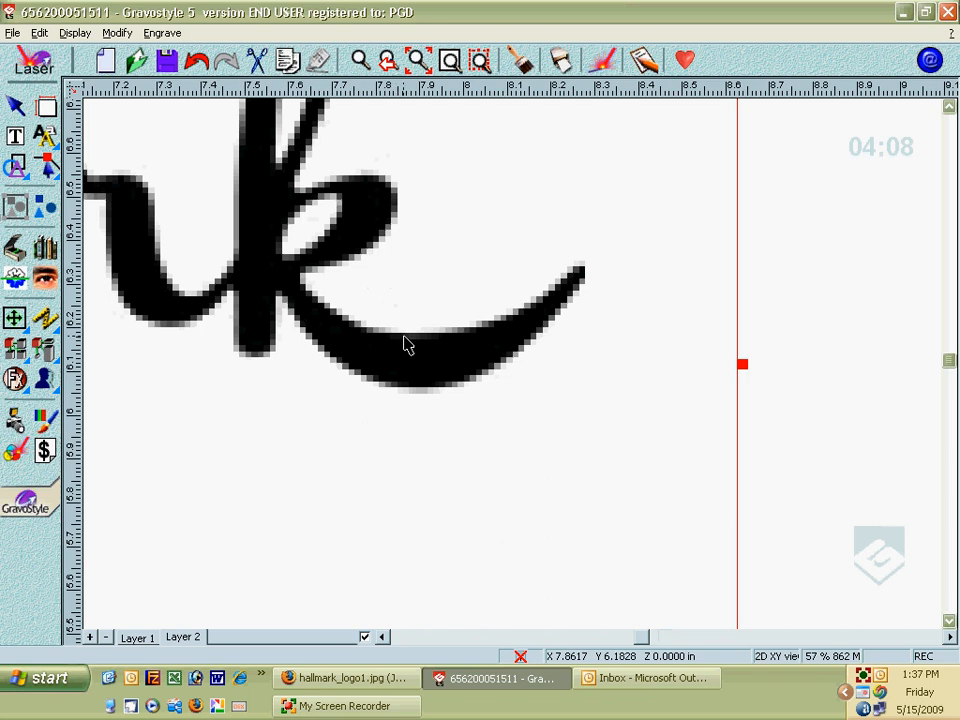
mouse_move(416, 332)
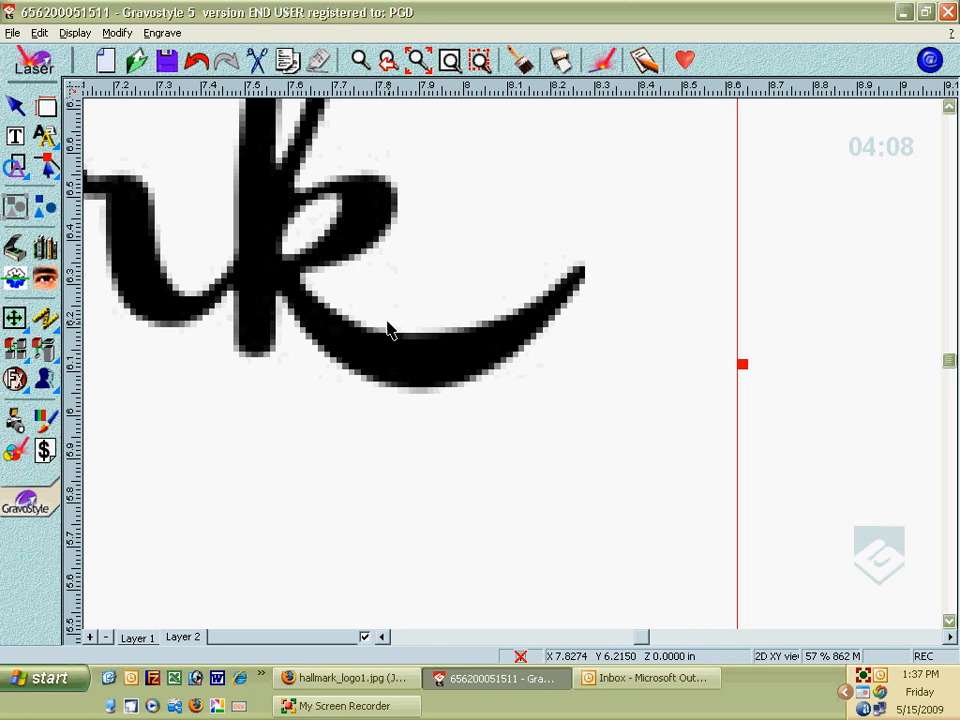
mouse_move(390, 244)
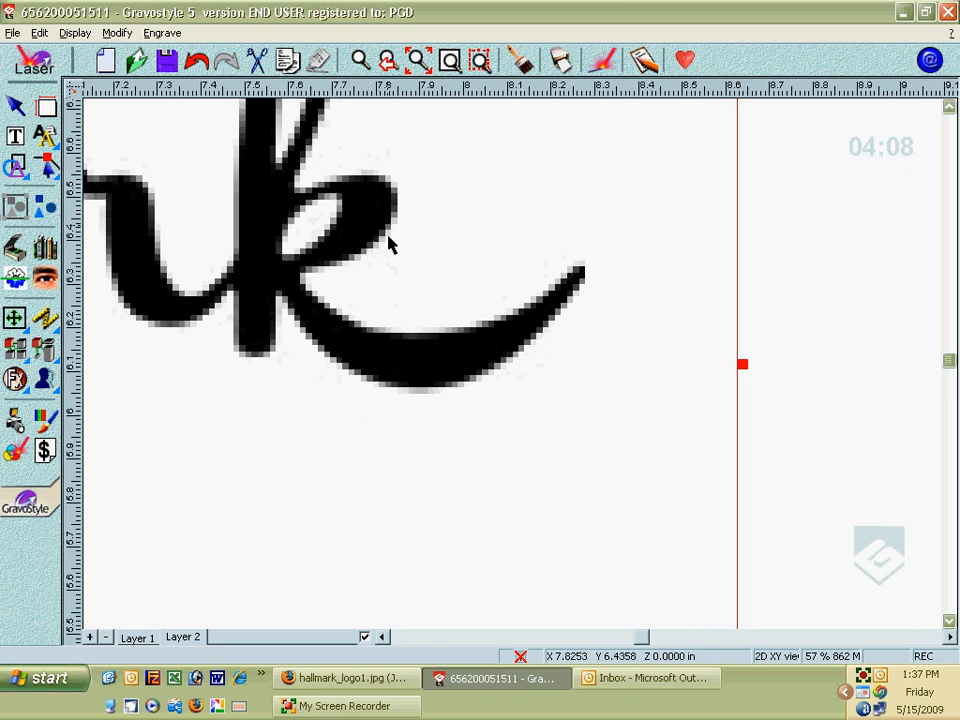
mouse_move(444, 118)
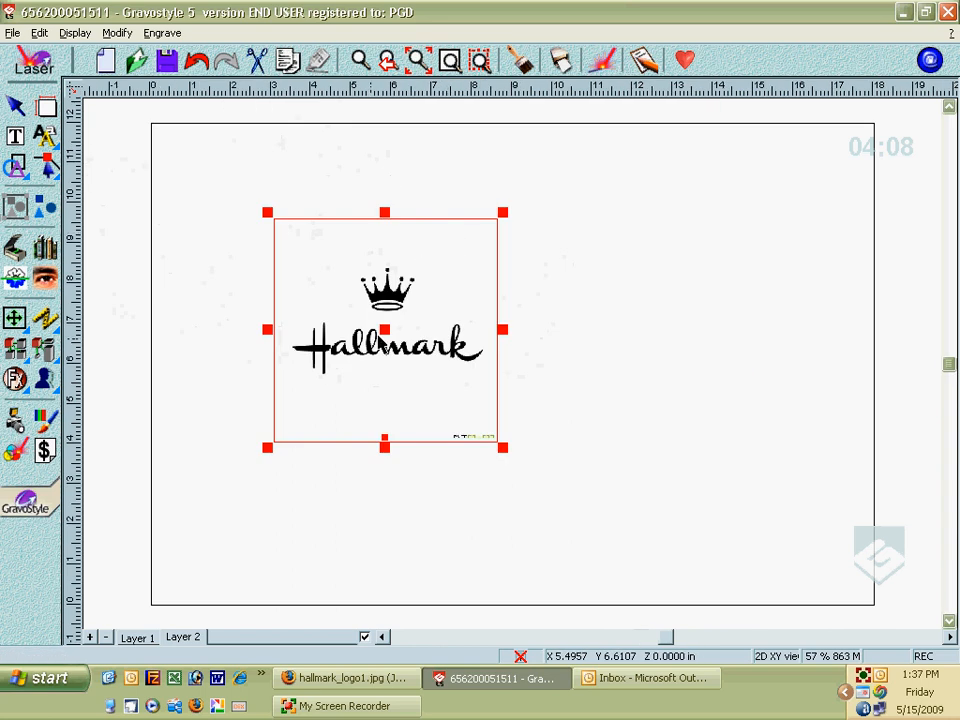
- Drag the Hallmark logo bitmap up toward the top-left of the page
left_click_drag(384, 344, 304, 264)
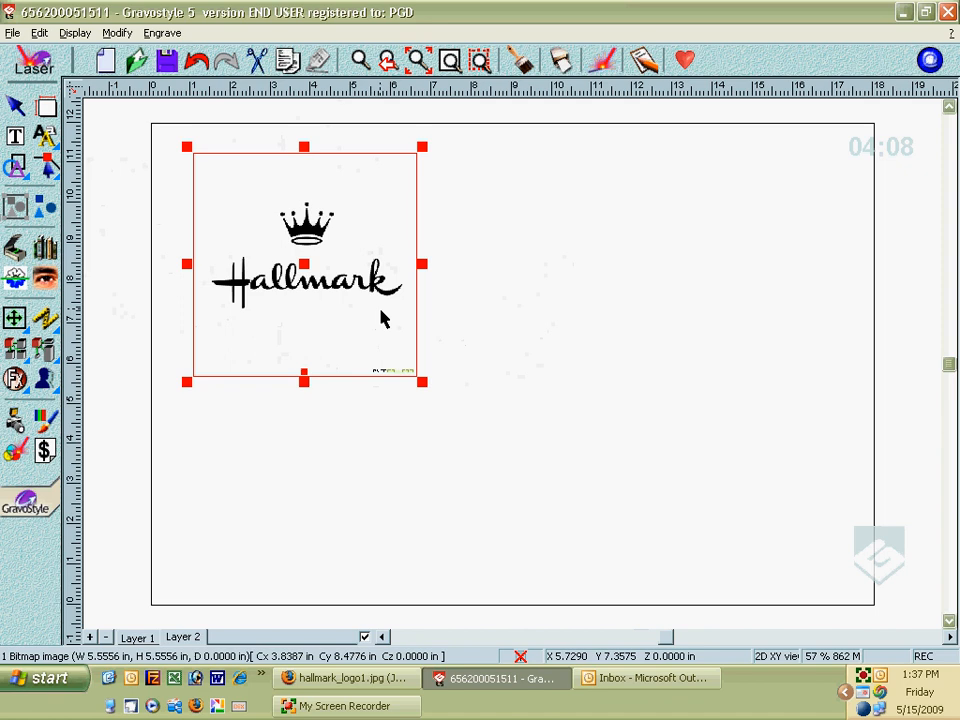
mouse_move(450, 340)
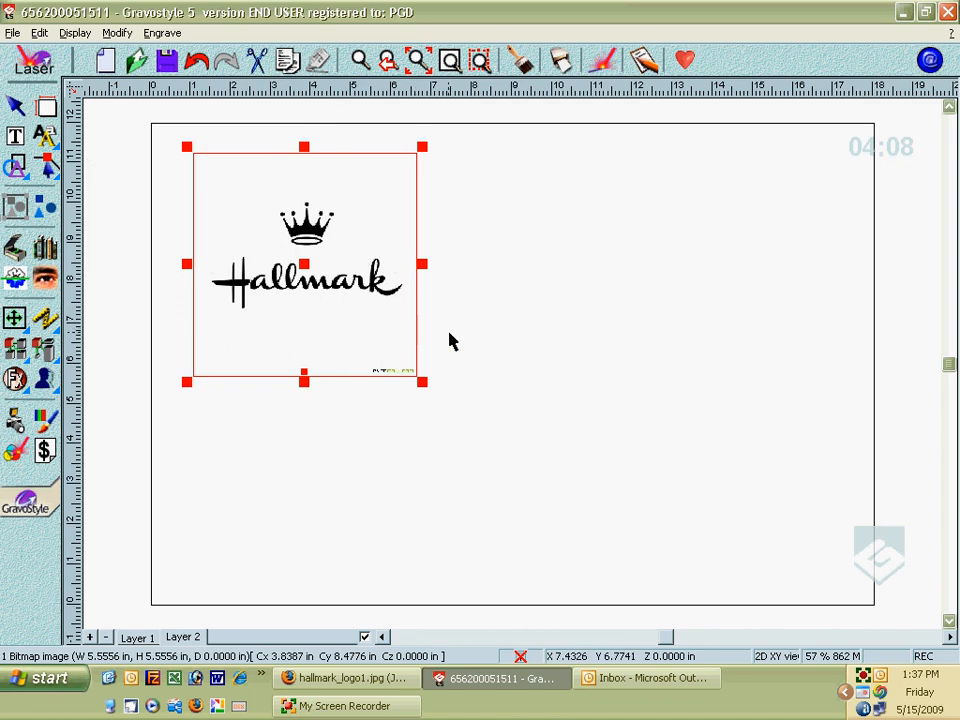
mouse_move(448, 336)
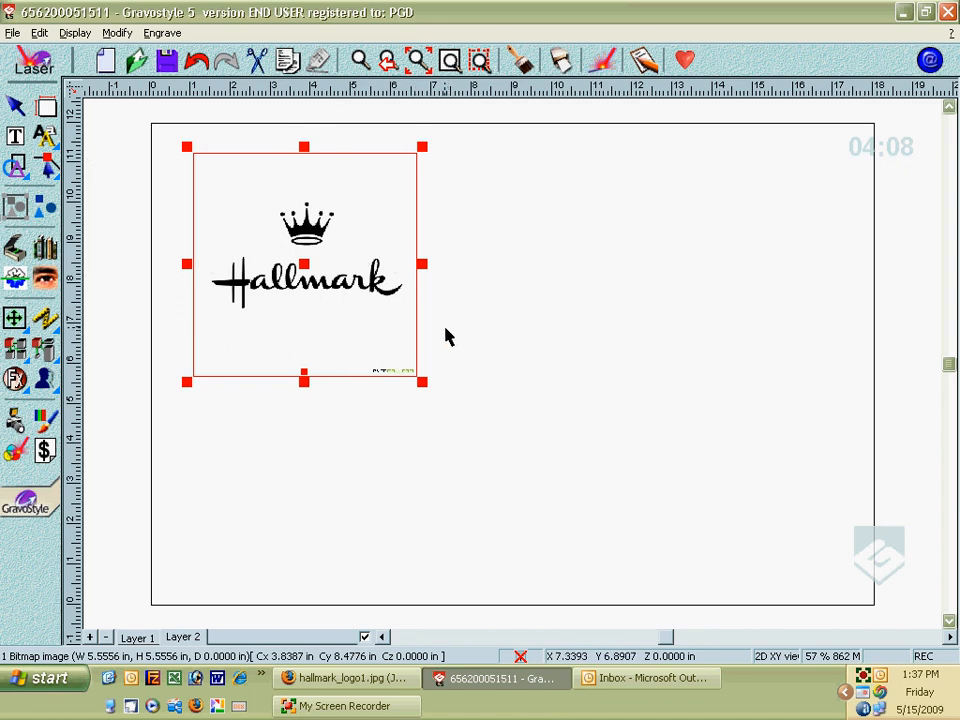
mouse_move(428, 332)
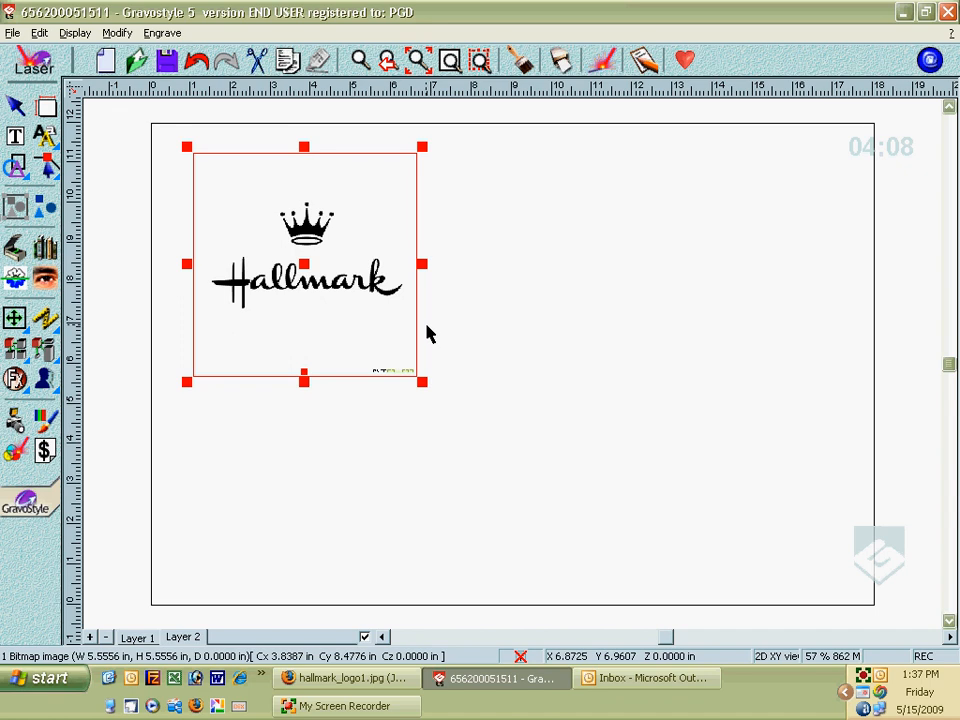
mouse_move(422, 336)
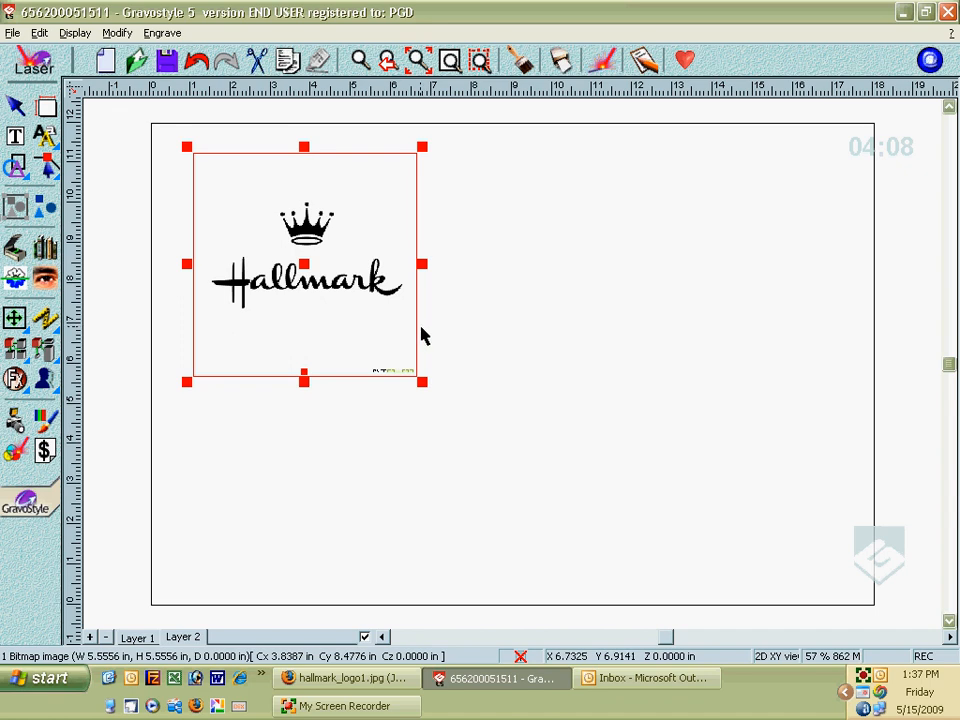
mouse_move(422, 338)
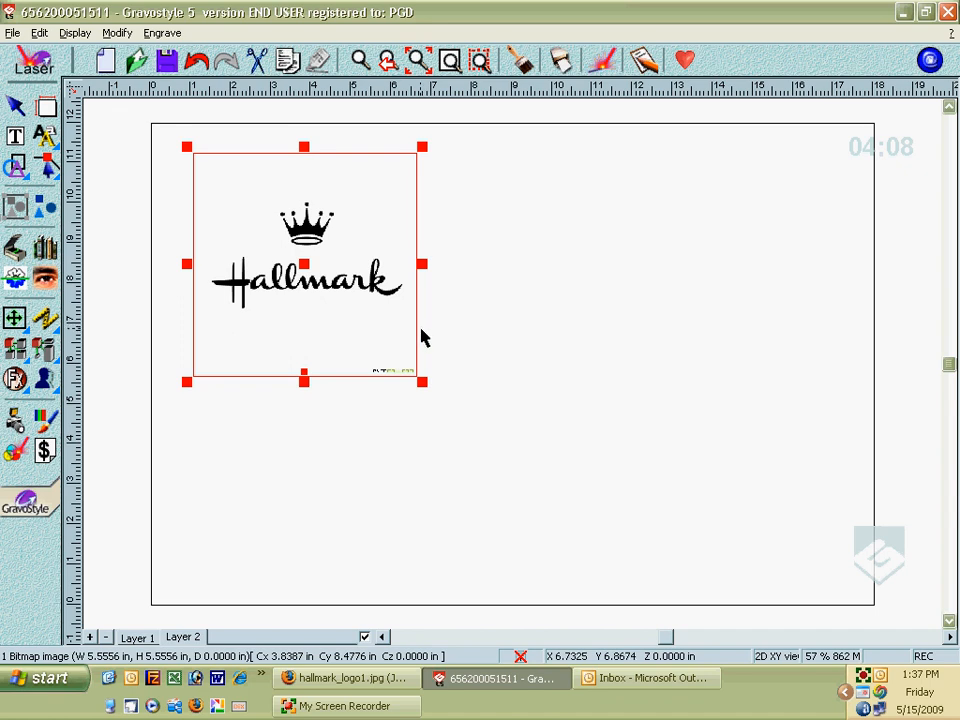
mouse_move(418, 332)
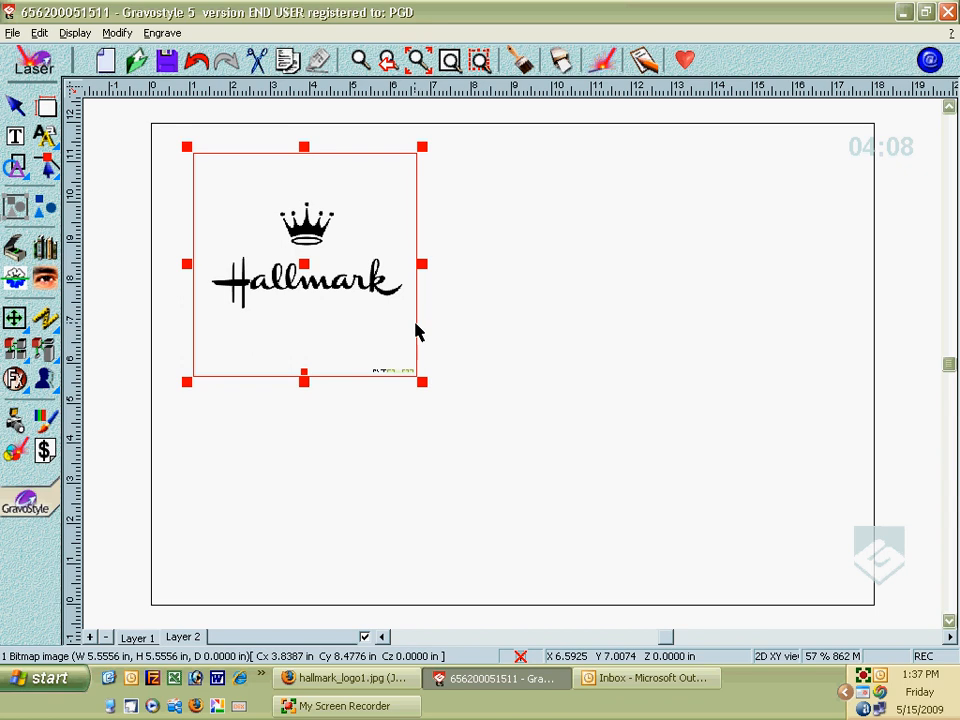
mouse_move(430, 378)
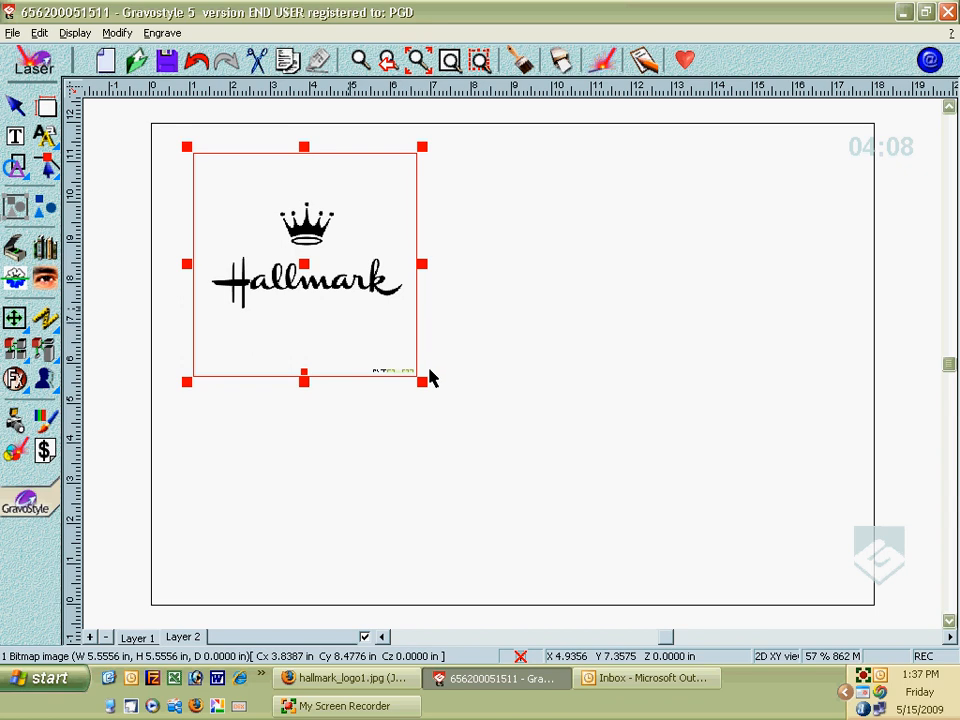
left_click_drag(422, 380, 714, 556)
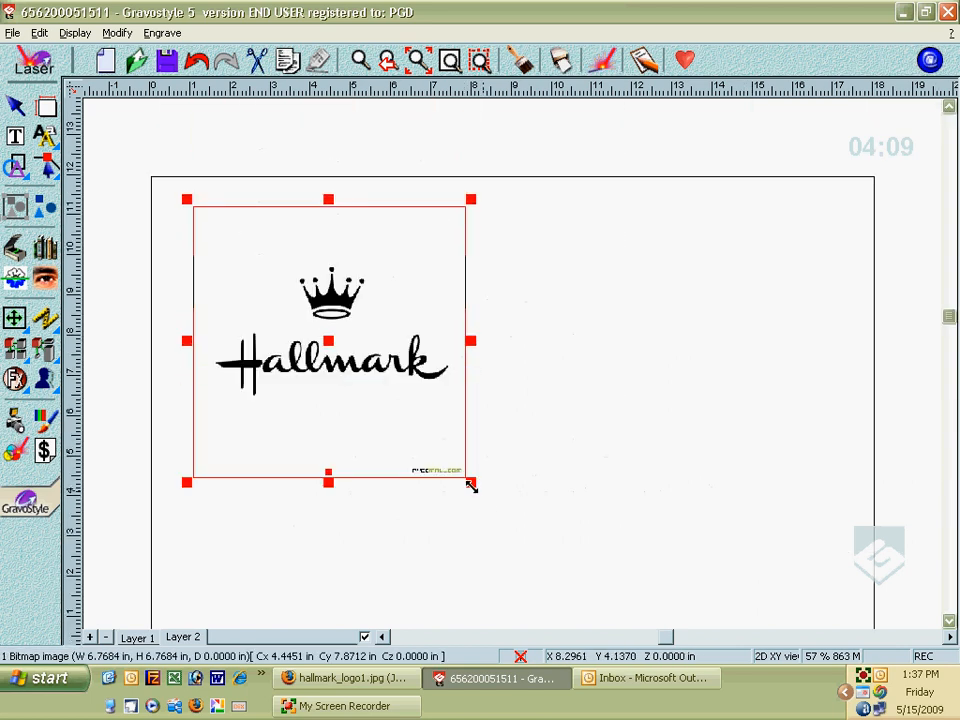
left_click_drag(472, 482, 418, 430)
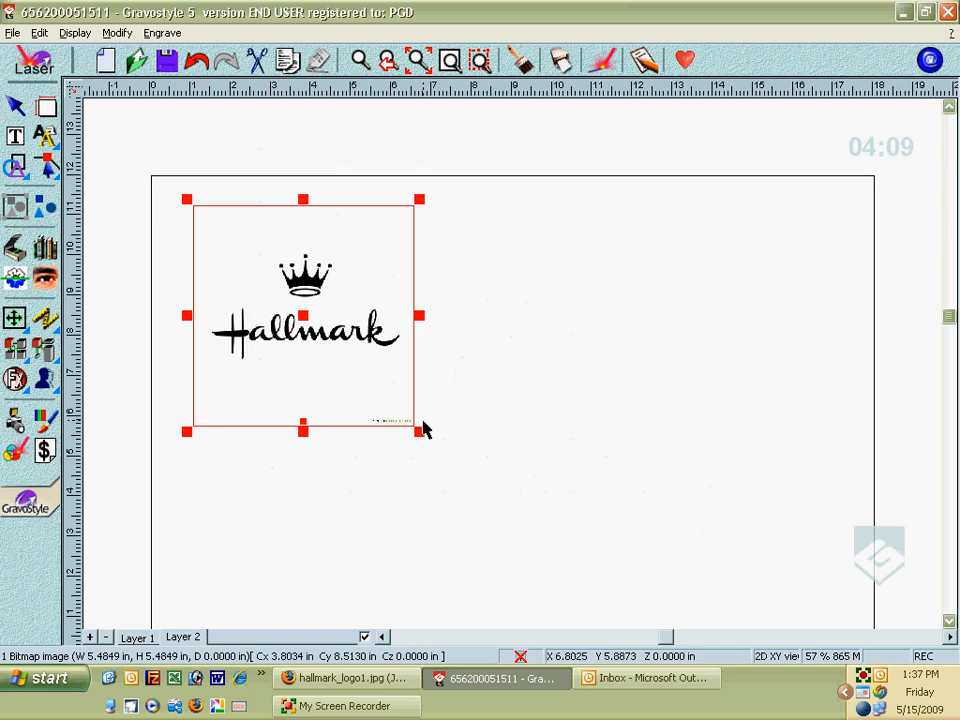
mouse_move(446, 412)
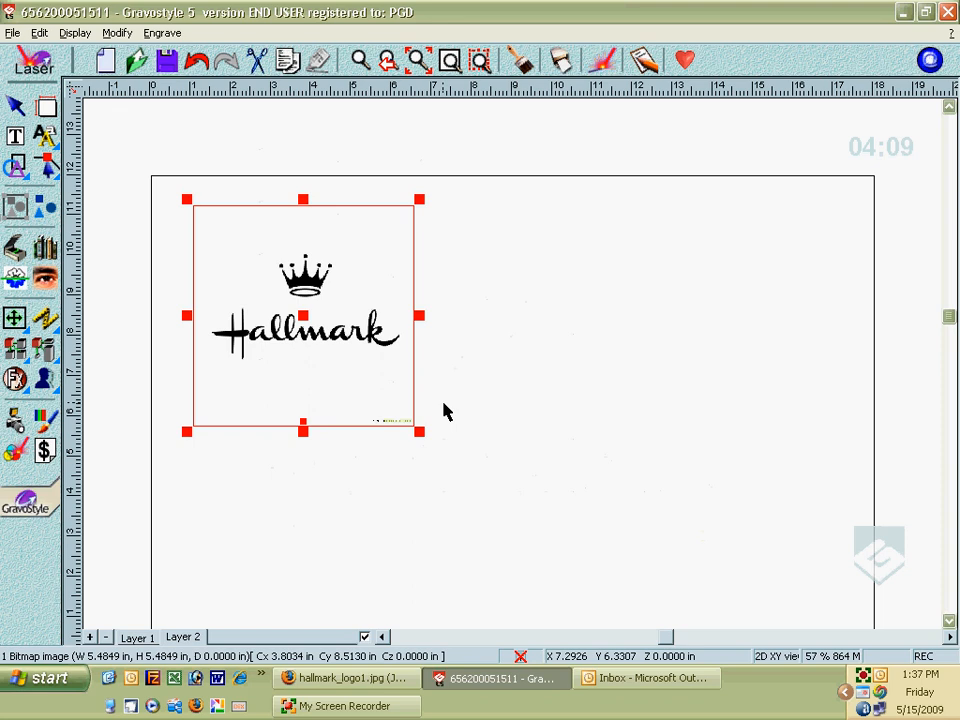
mouse_move(520, 380)
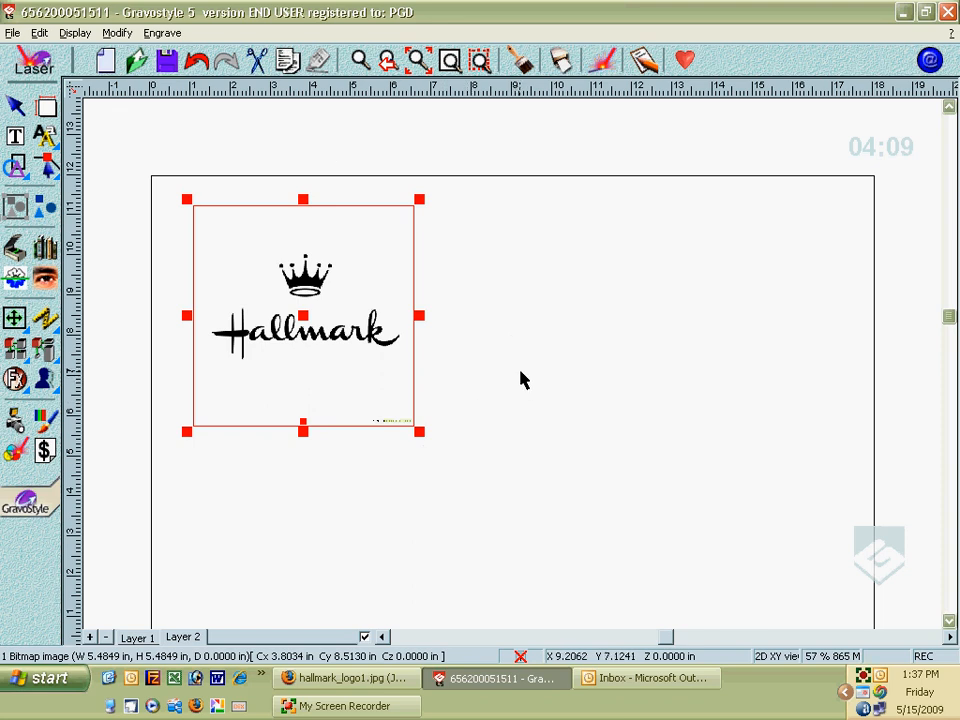
mouse_move(524, 324)
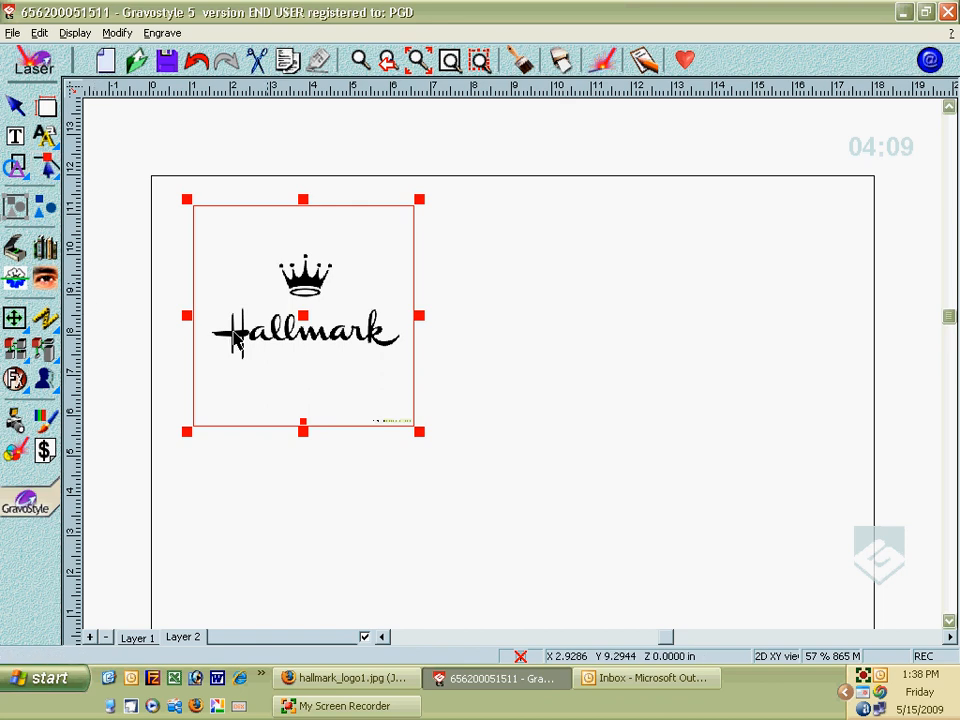
mouse_move(14, 276)
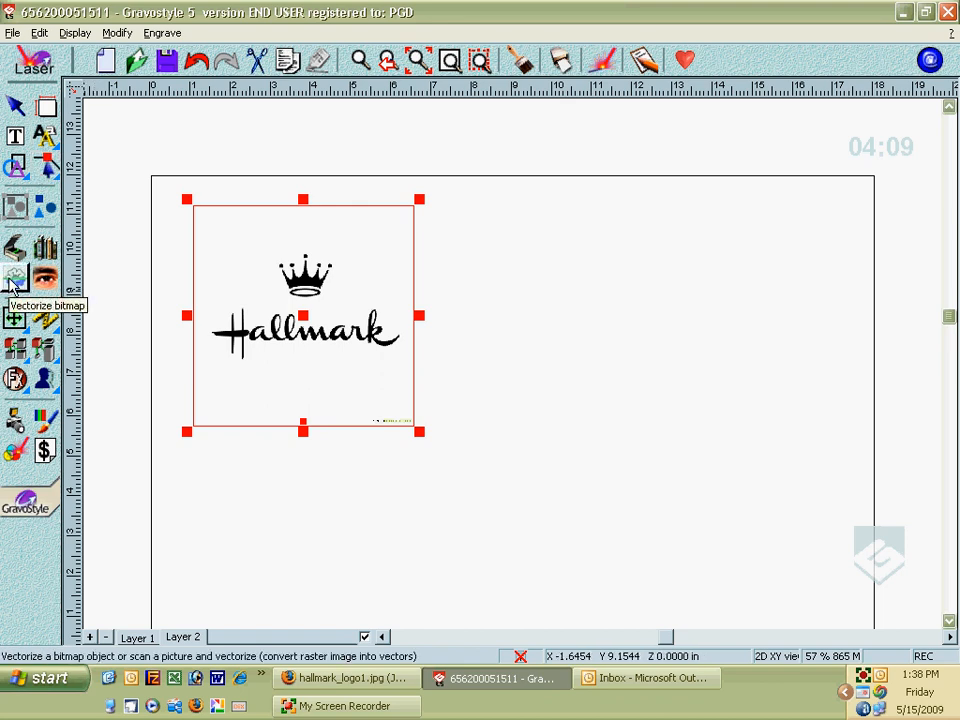
- Start the Vectorize bitmap tool to show allowance, noise filtering and smoothing settings
left_click(16, 280)
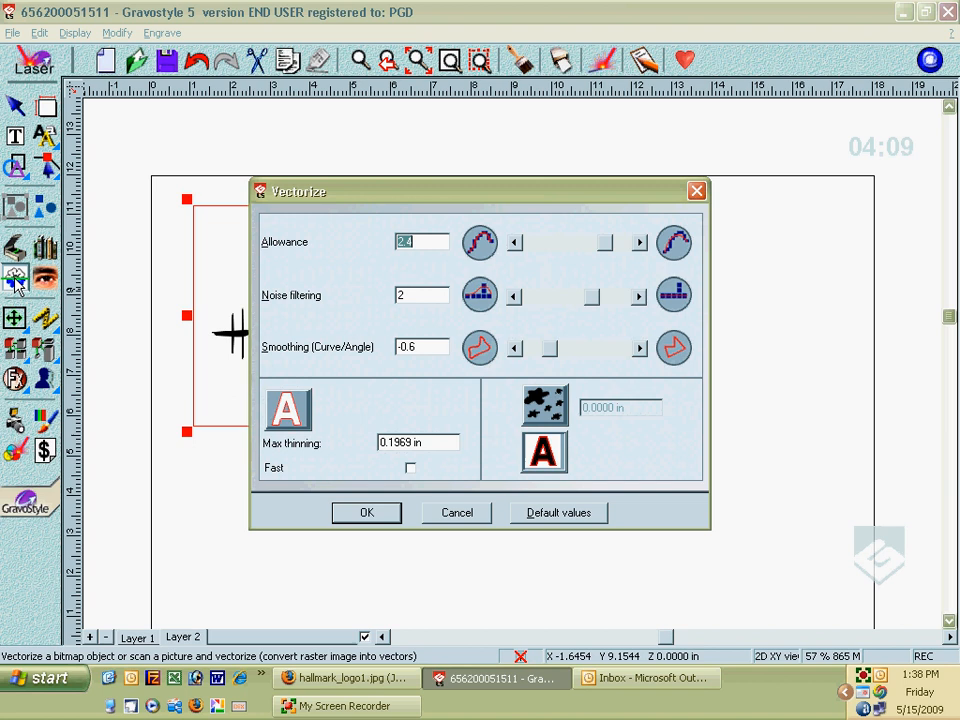
mouse_move(496, 292)
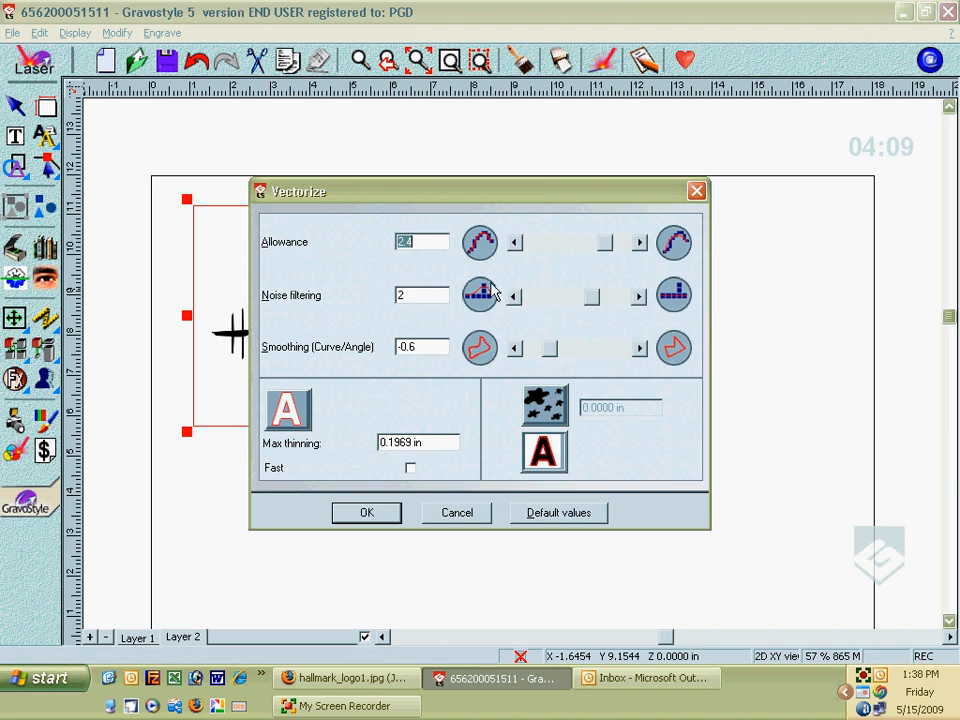
mouse_move(392, 272)
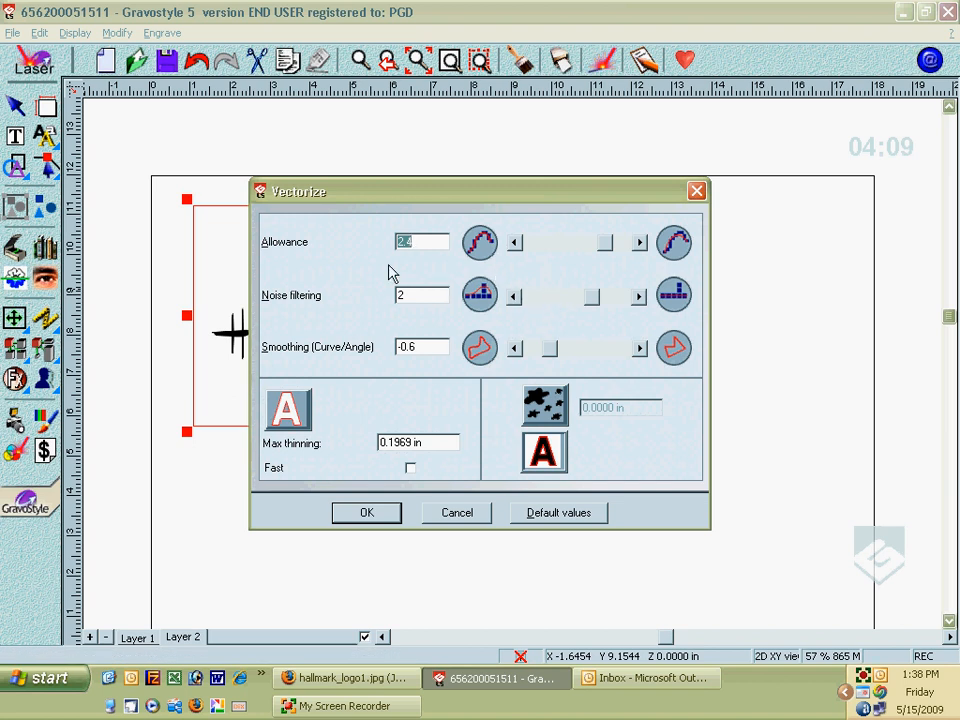
mouse_move(512, 244)
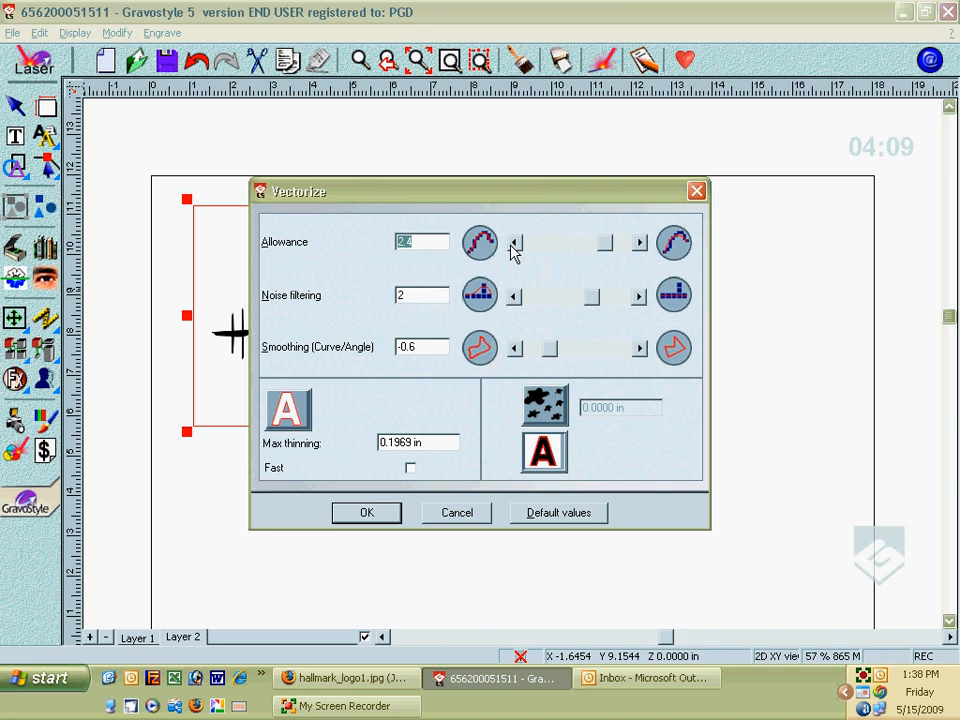
mouse_move(498, 302)
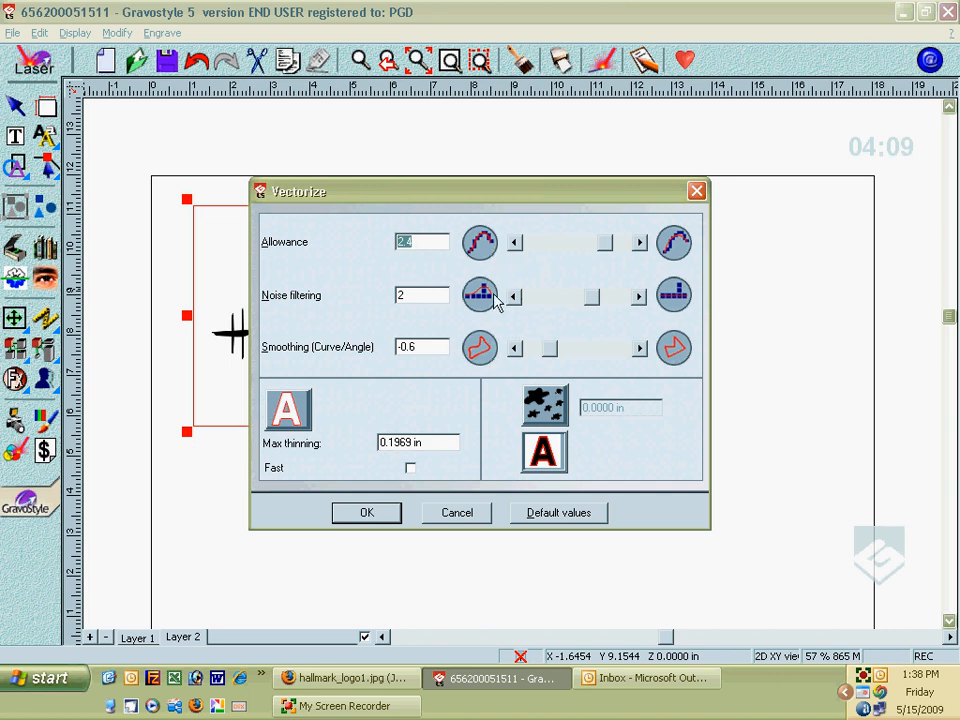
mouse_move(484, 368)
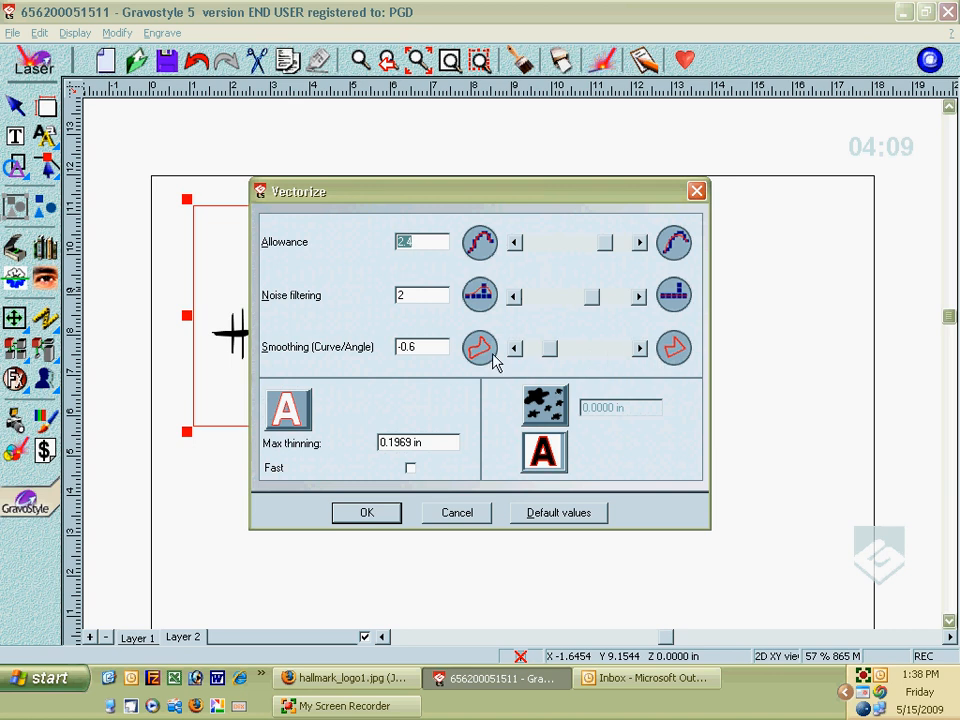
mouse_move(462, 360)
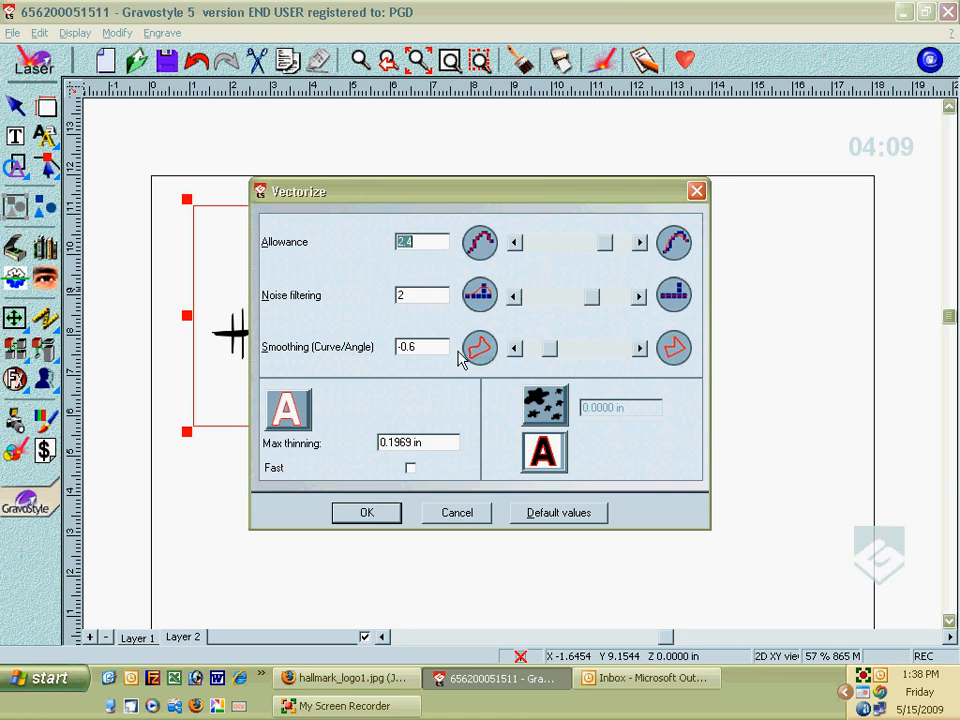
mouse_move(390, 390)
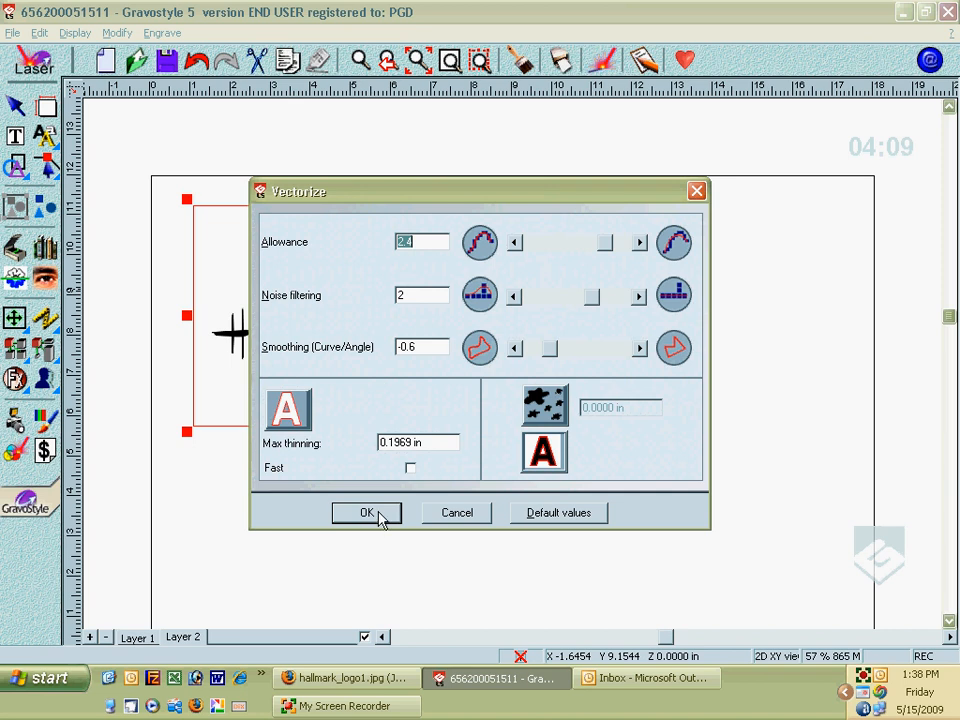
- Accept the vectorize settings, fuse the logo colours down to two and confirm the trace
left_click(366, 512)
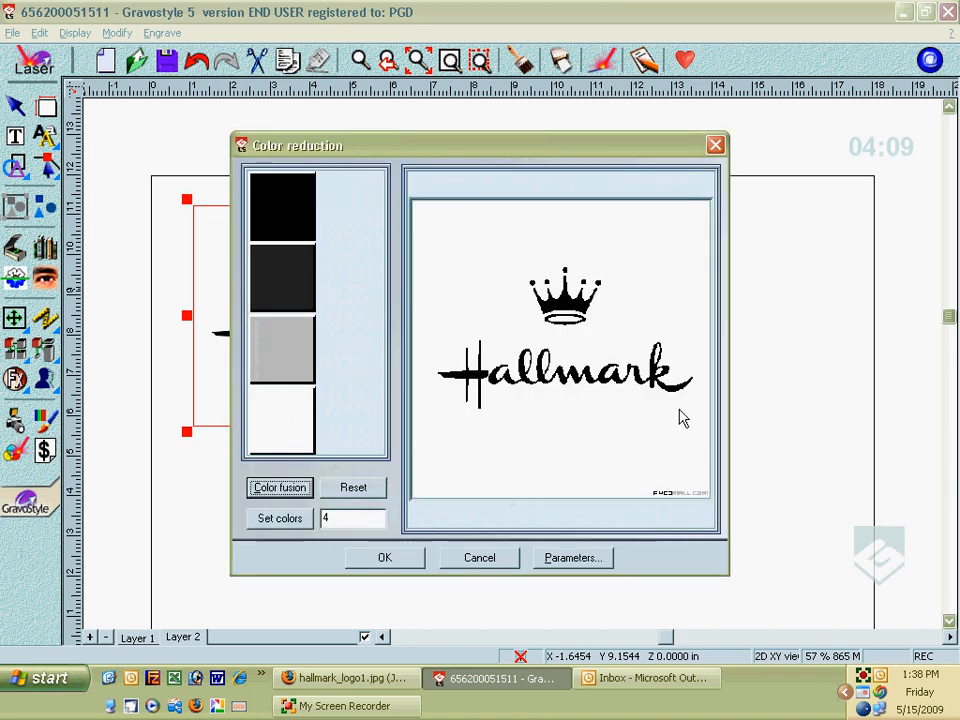
mouse_move(524, 350)
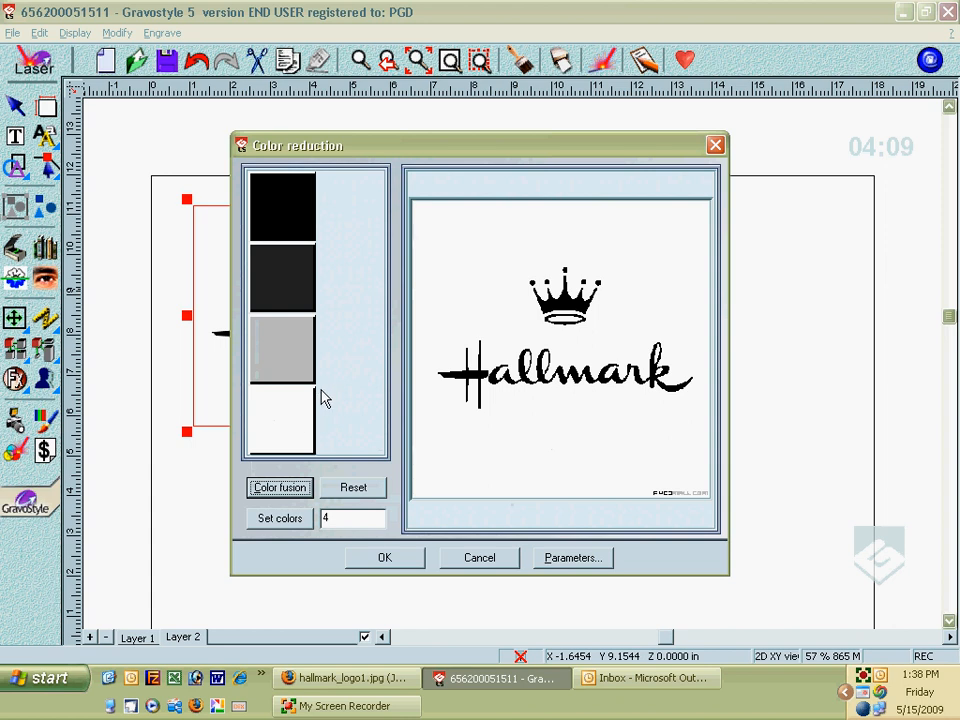
mouse_move(310, 392)
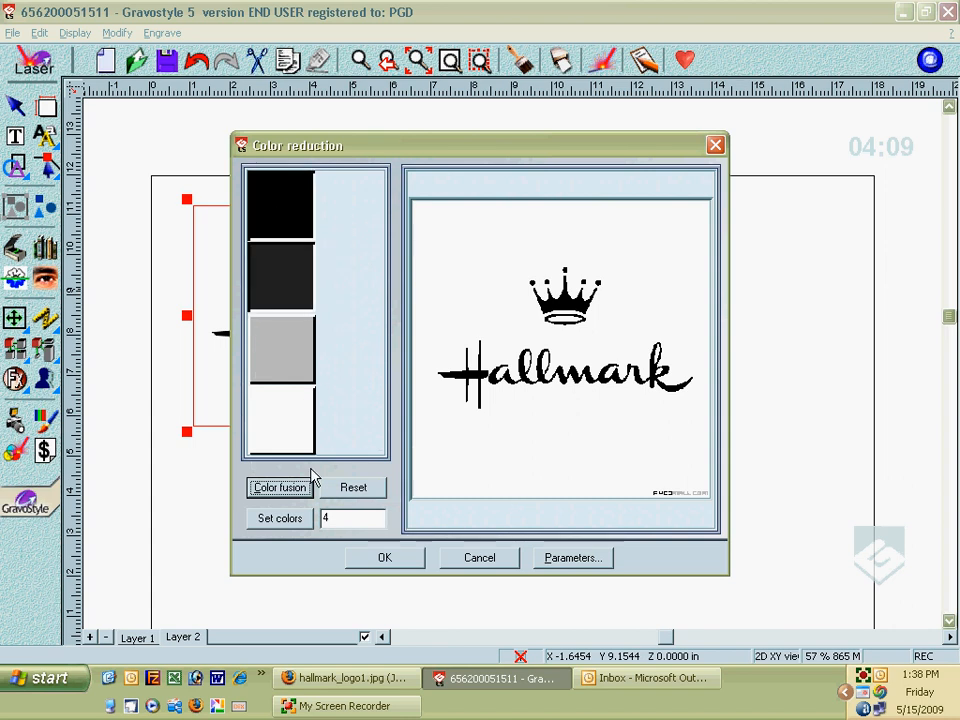
left_click(280, 488)
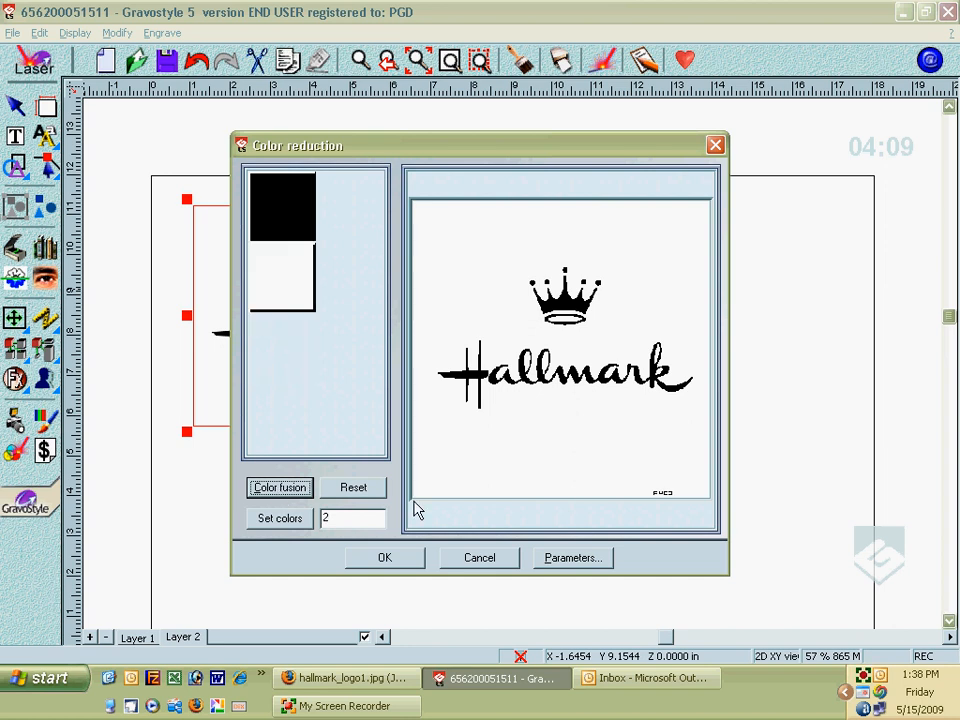
mouse_move(640, 510)
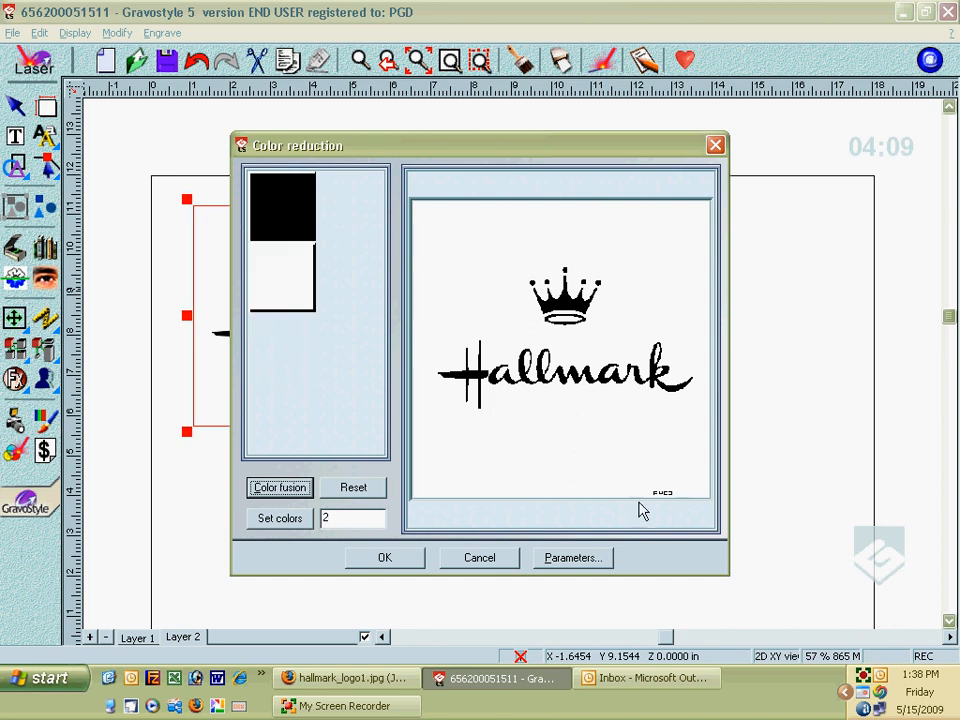
left_click(384, 556)
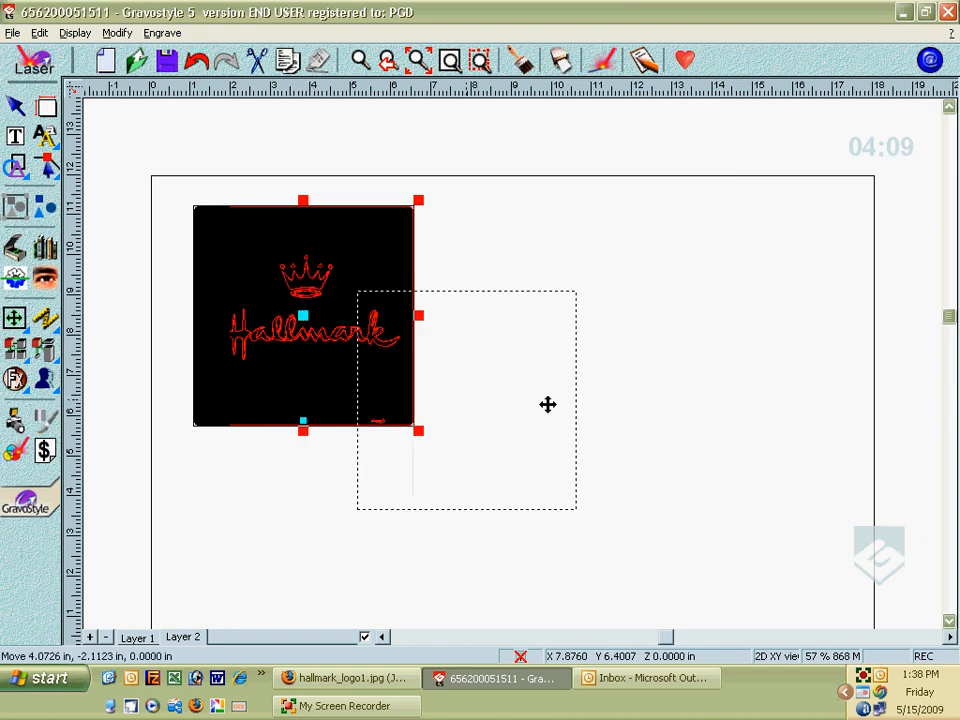
- Drag the vectorized copy right of the original bitmap, then select and deselect the bitmap
left_click_drag(304, 316, 588, 316)
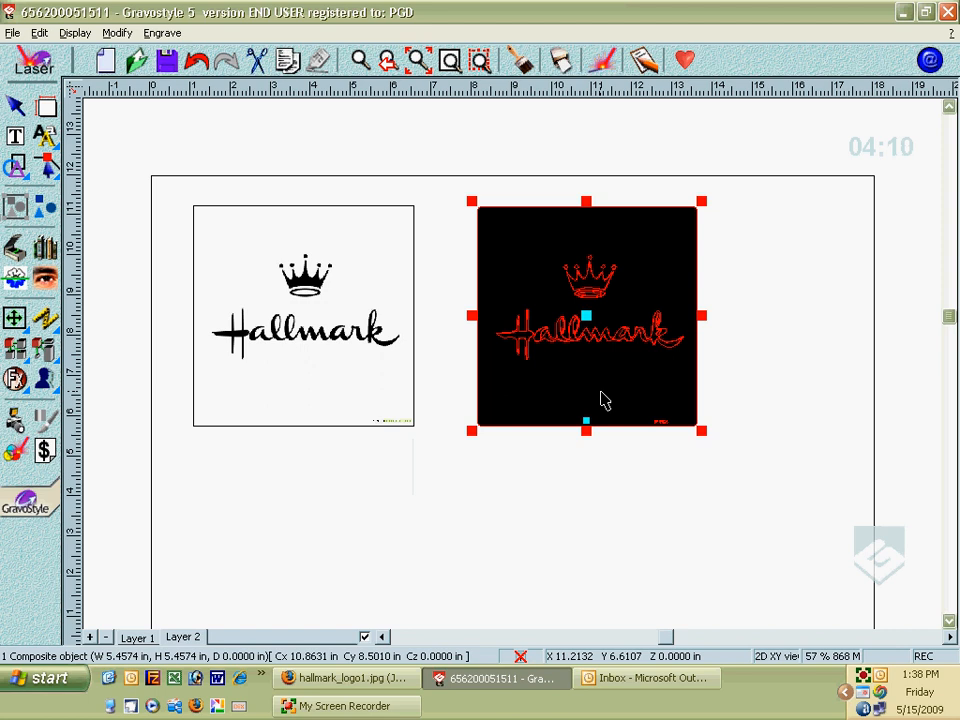
mouse_move(576, 282)
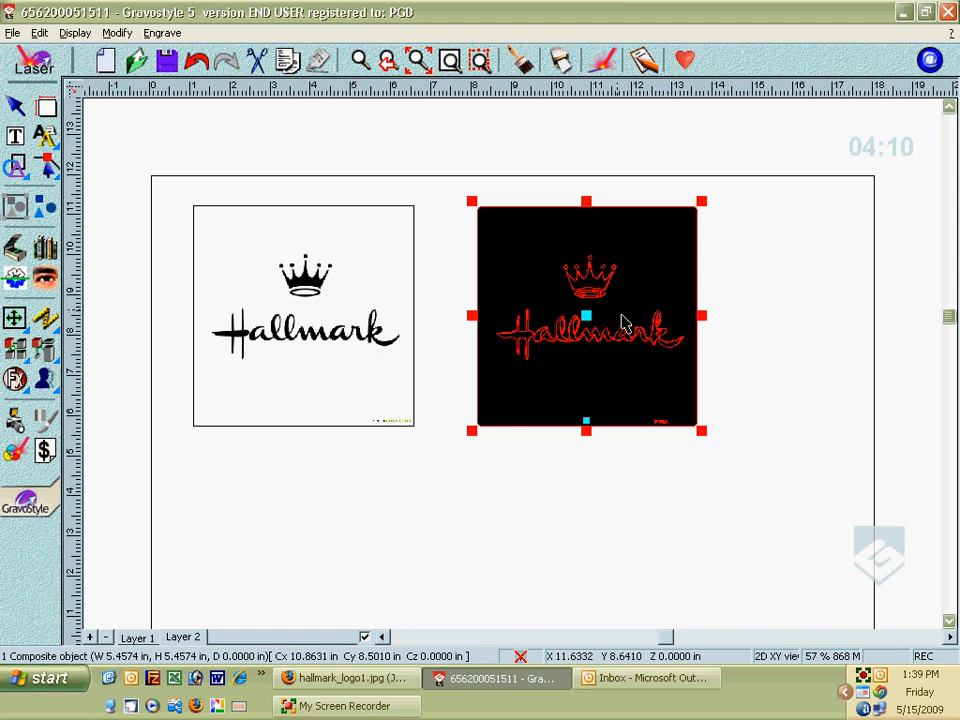
mouse_move(784, 442)
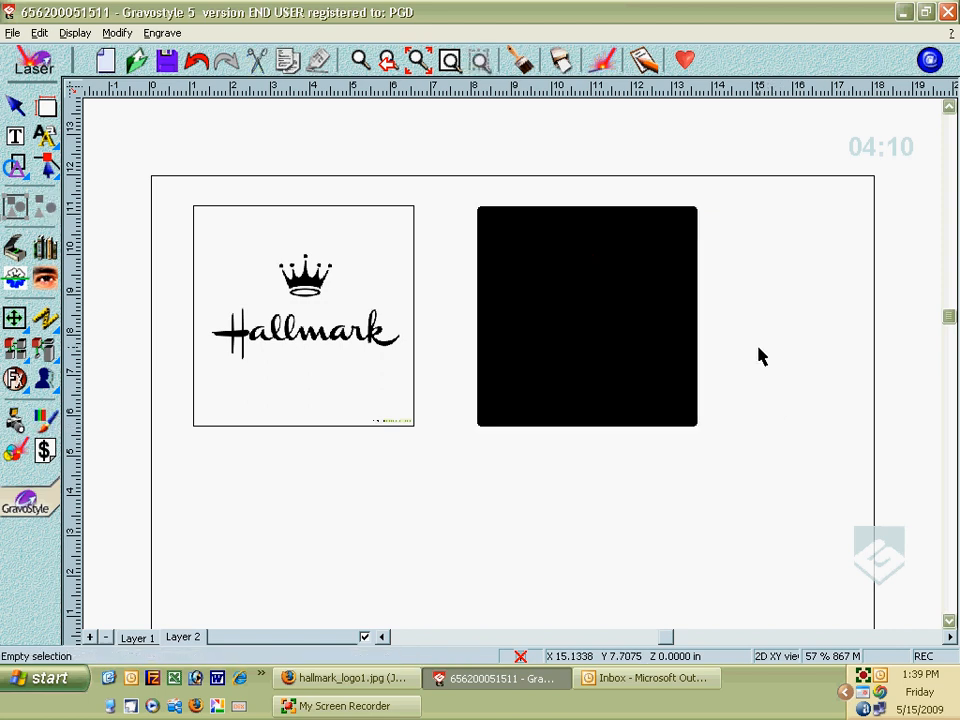
mouse_move(424, 304)
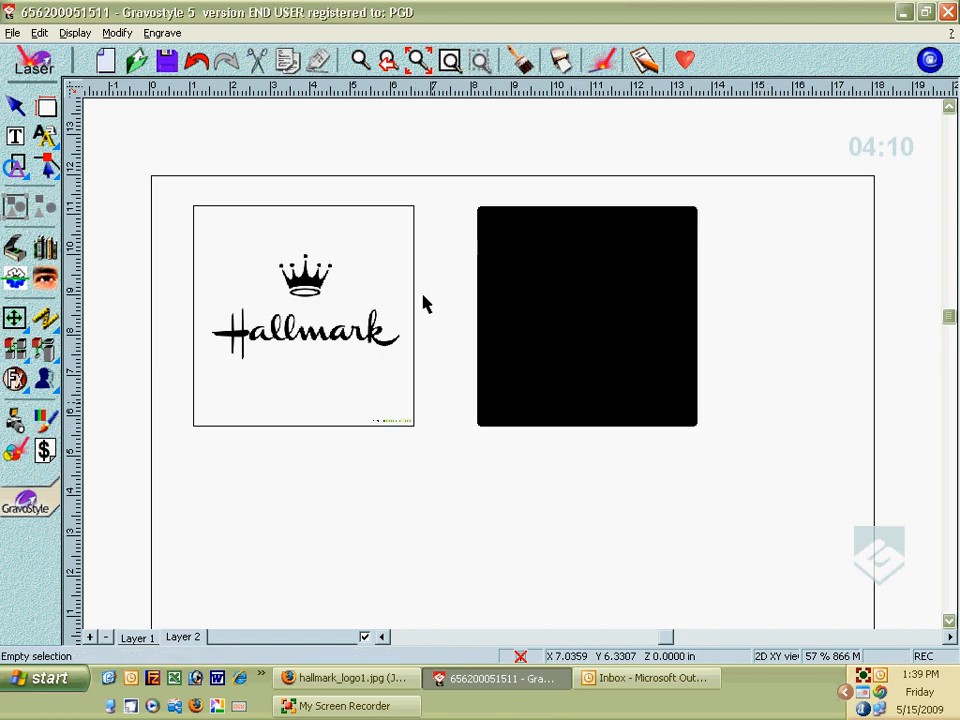
mouse_move(312, 284)
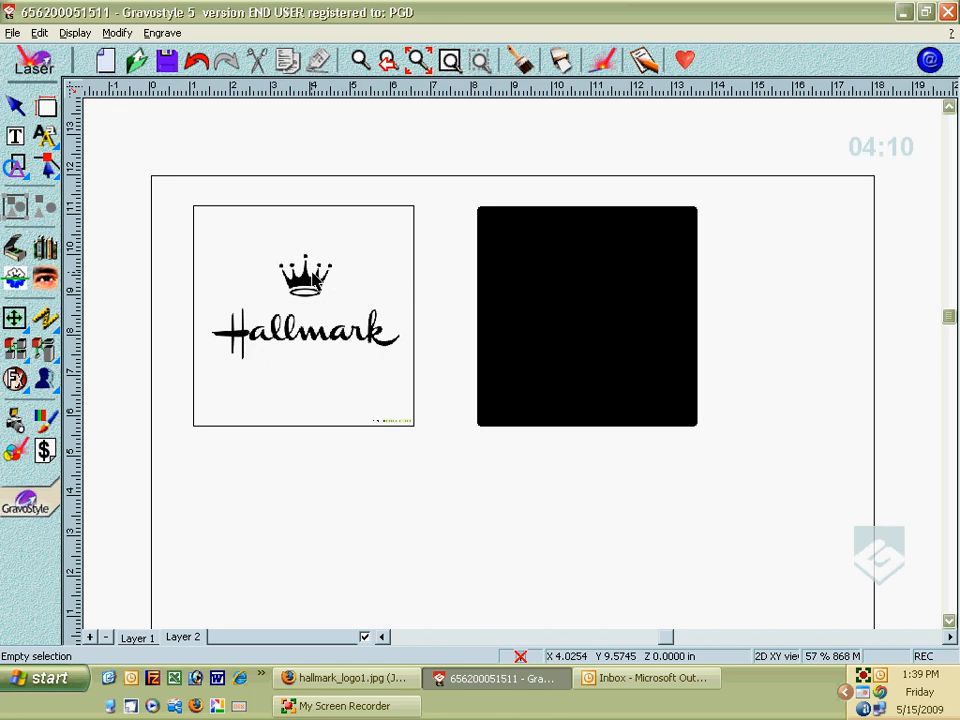
left_click(304, 316)
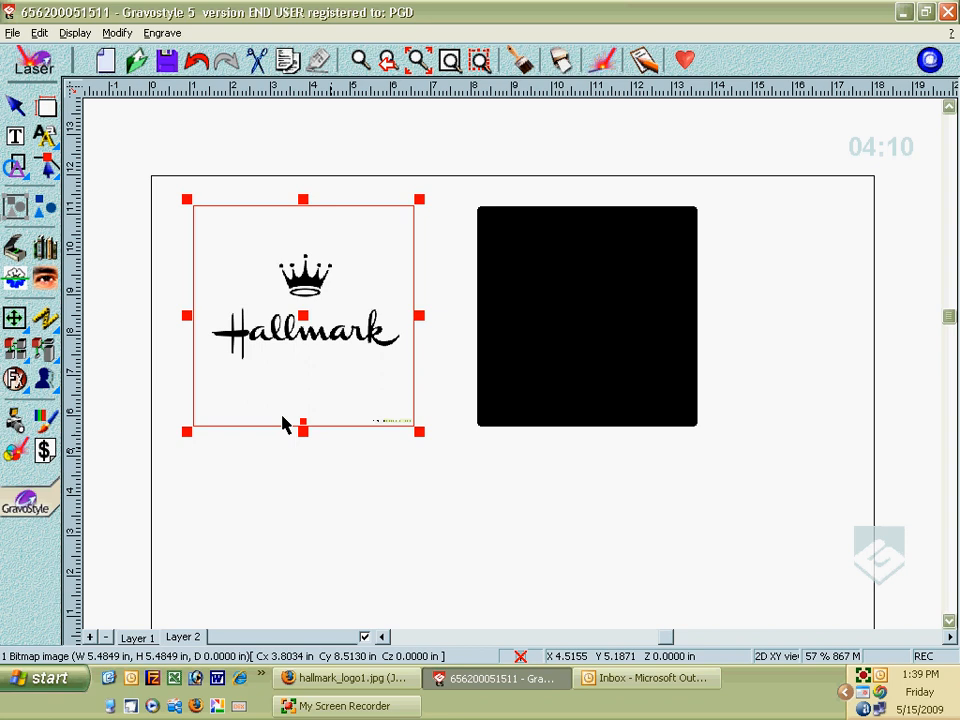
mouse_move(410, 330)
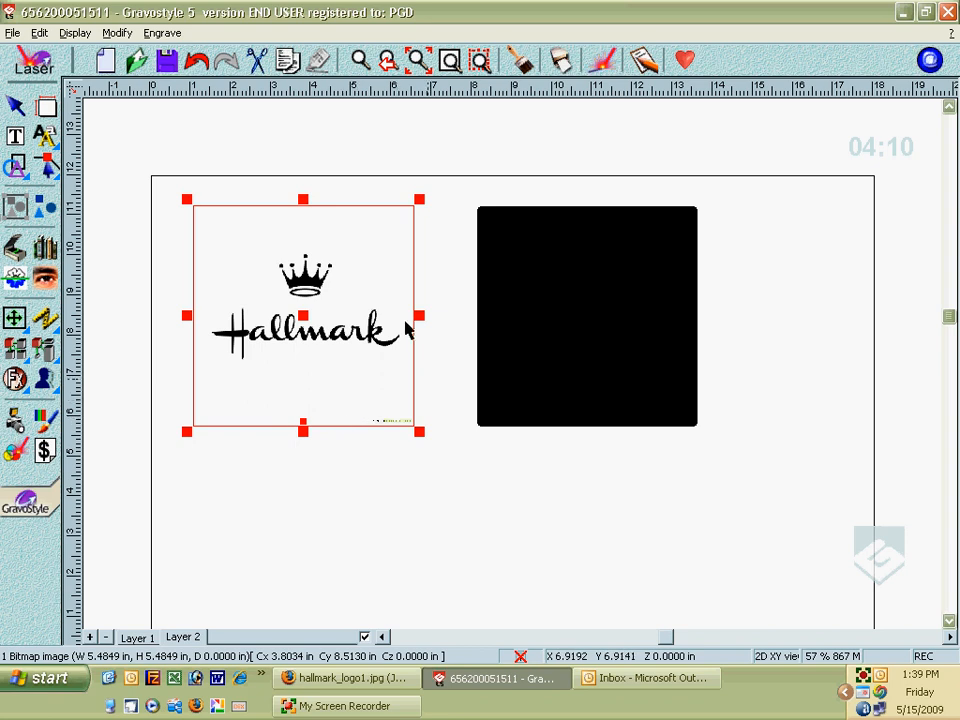
mouse_move(458, 284)
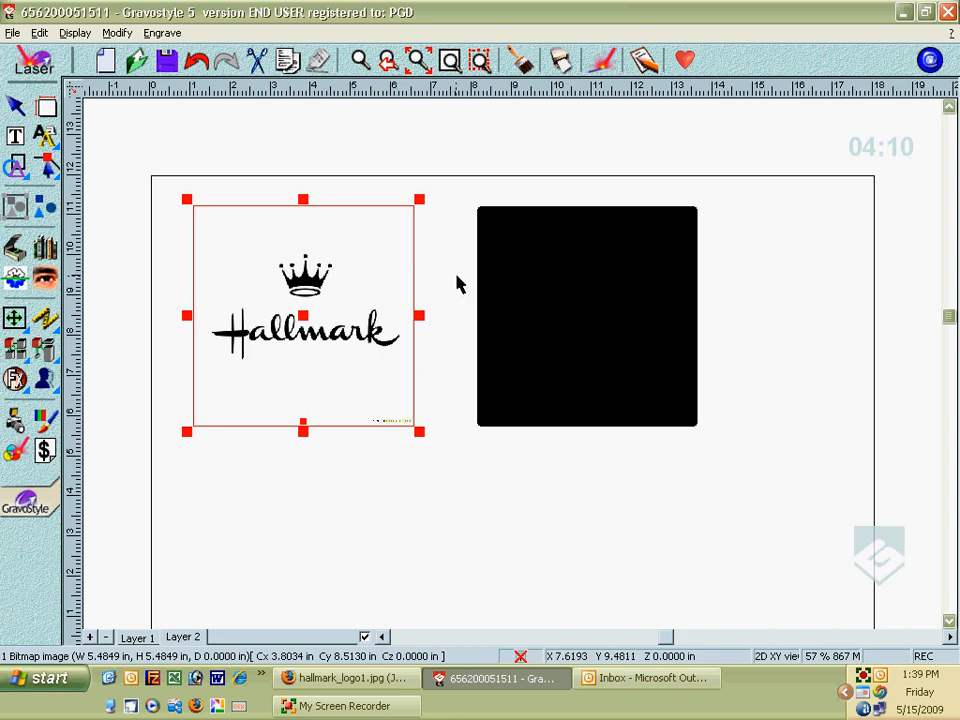
left_click(420, 210)
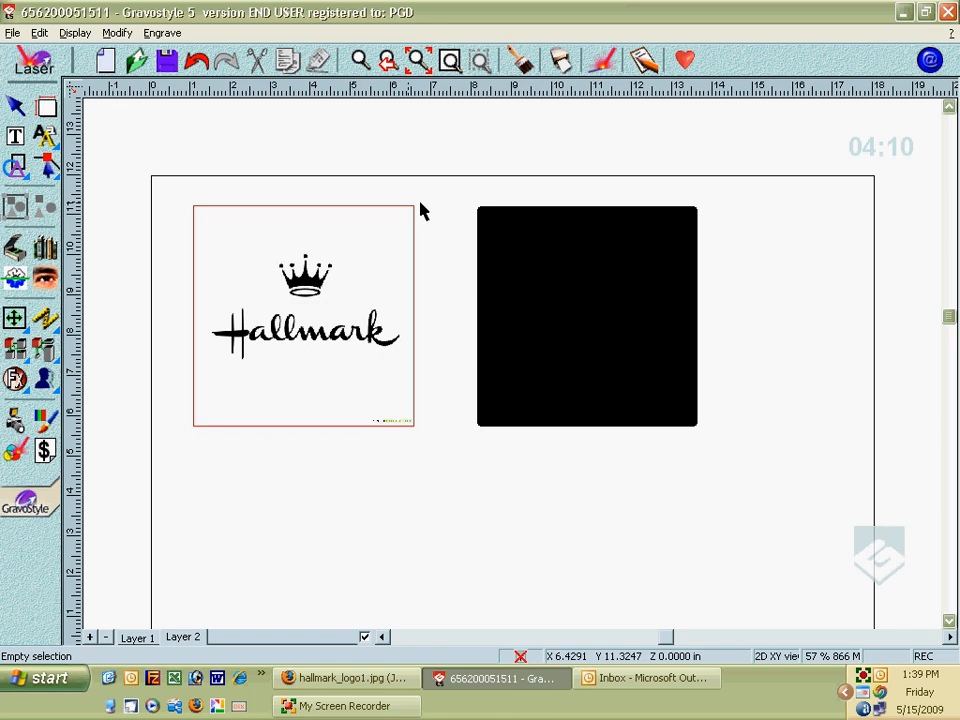
mouse_move(486, 278)
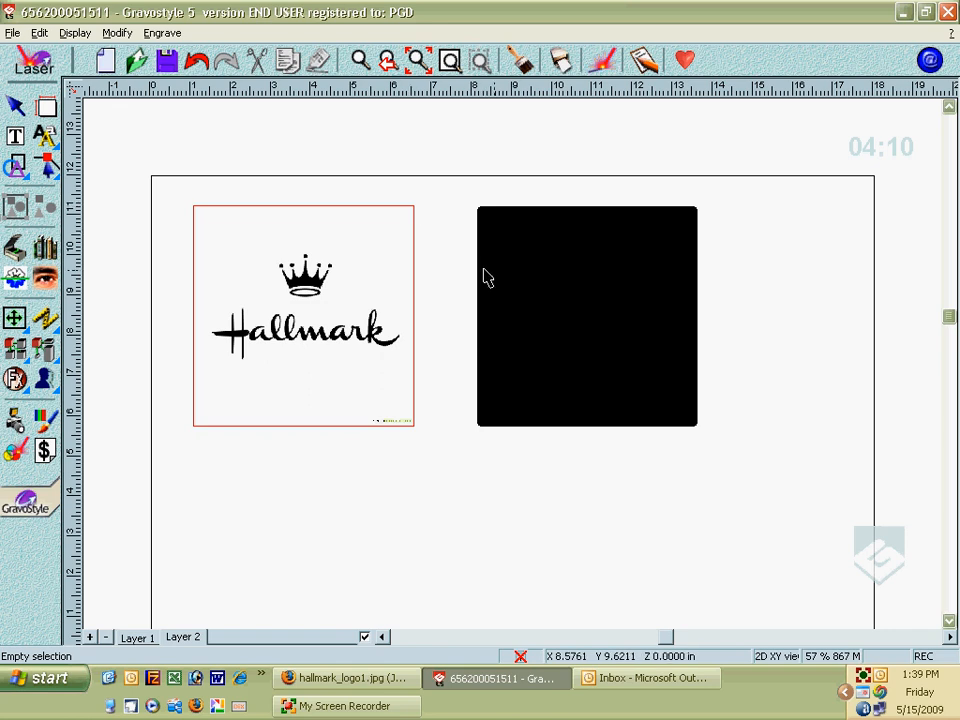
- Delete the black bitmap behind the trace, leaving only the crown and Hallmark vectors
left_click_drag(484, 276, 696, 430)
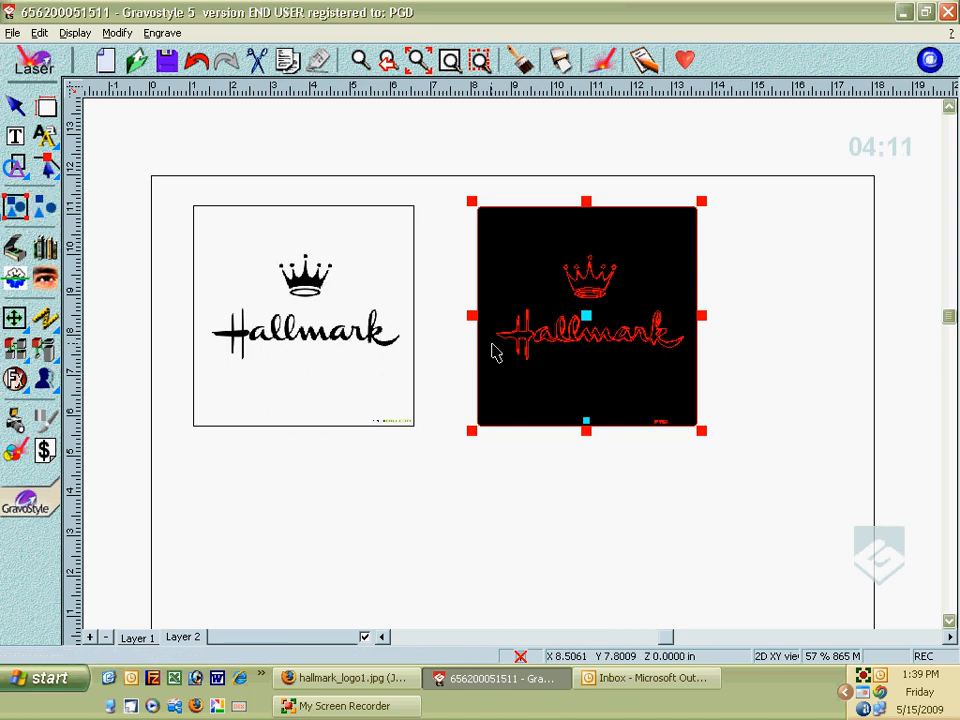
left_click(724, 258)
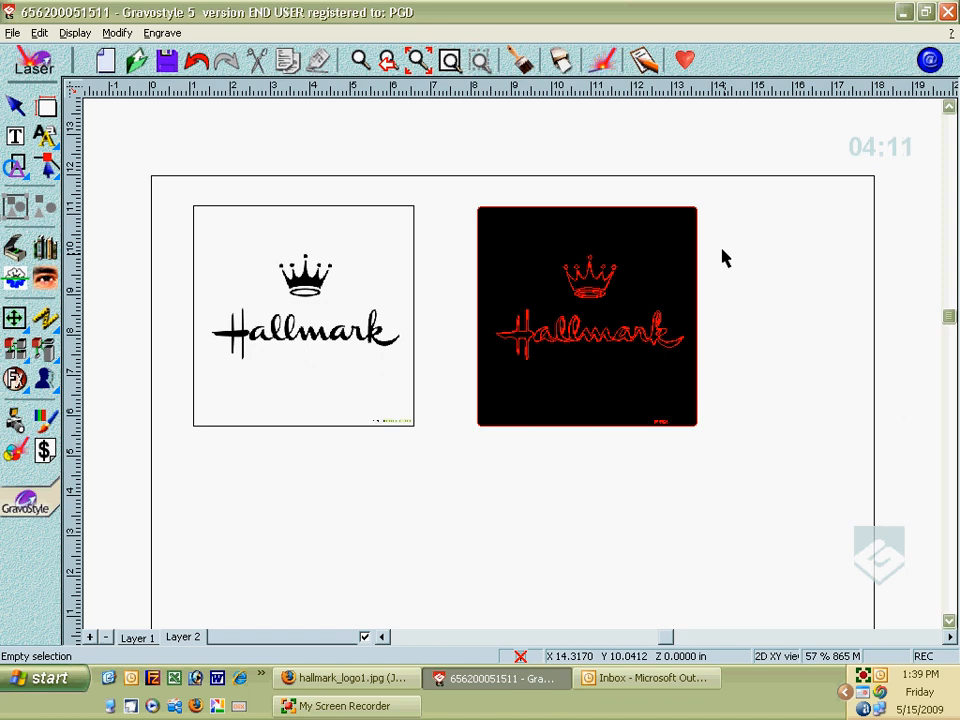
left_click(588, 318)
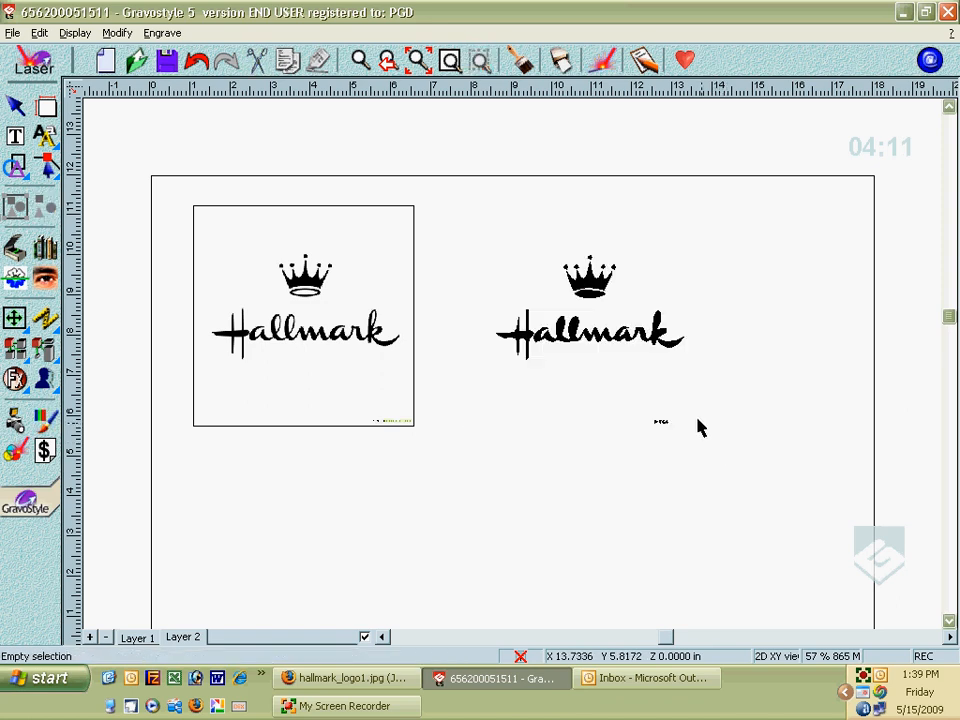
left_click(590, 320)
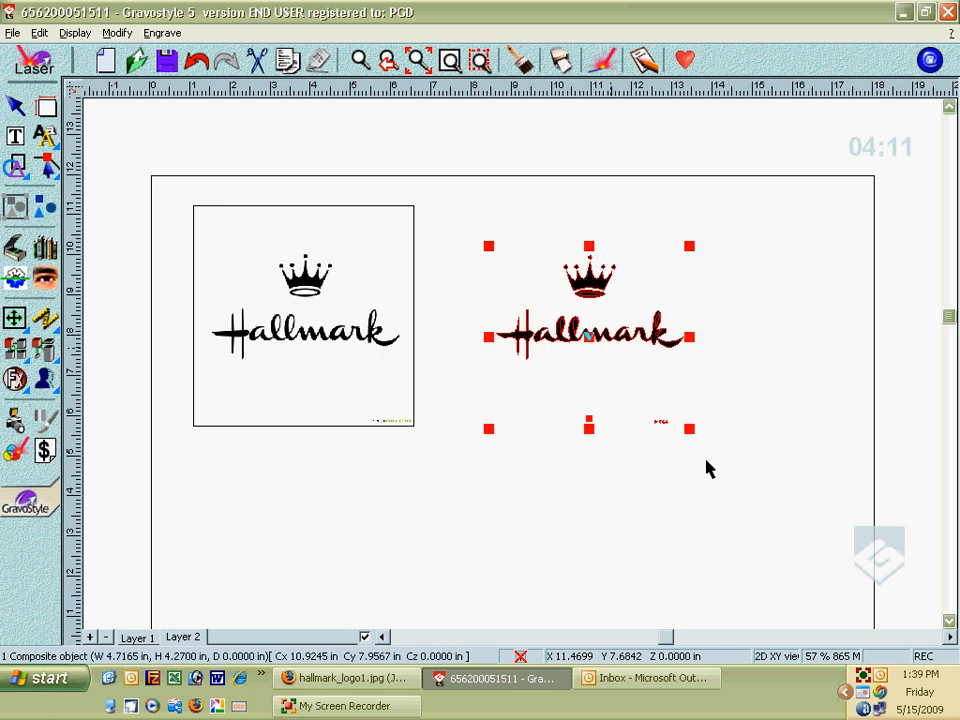
mouse_move(658, 436)
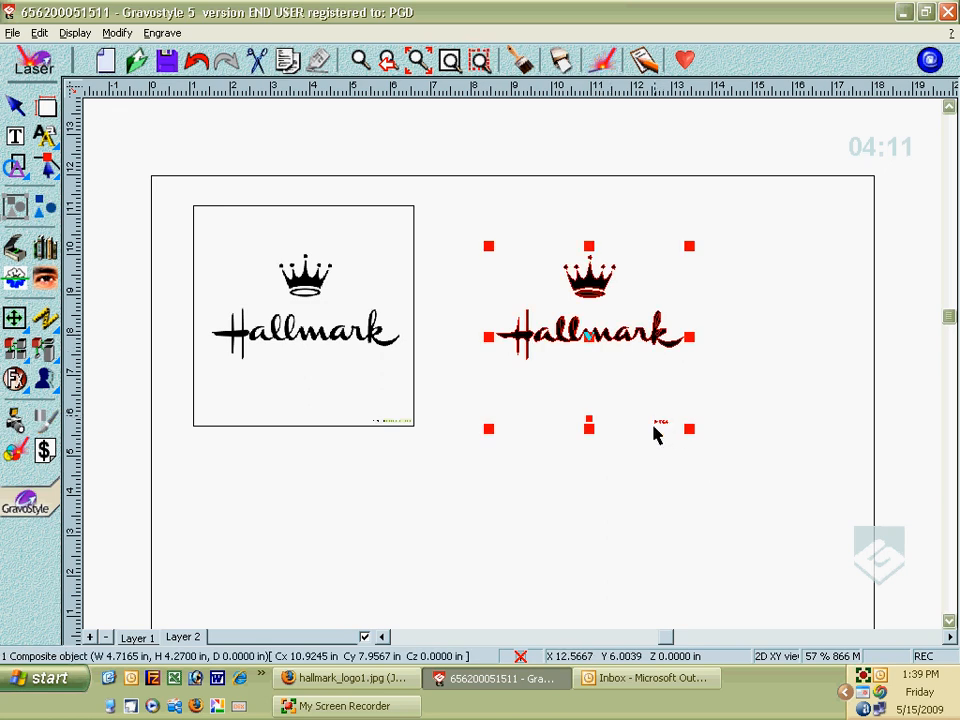
mouse_move(656, 424)
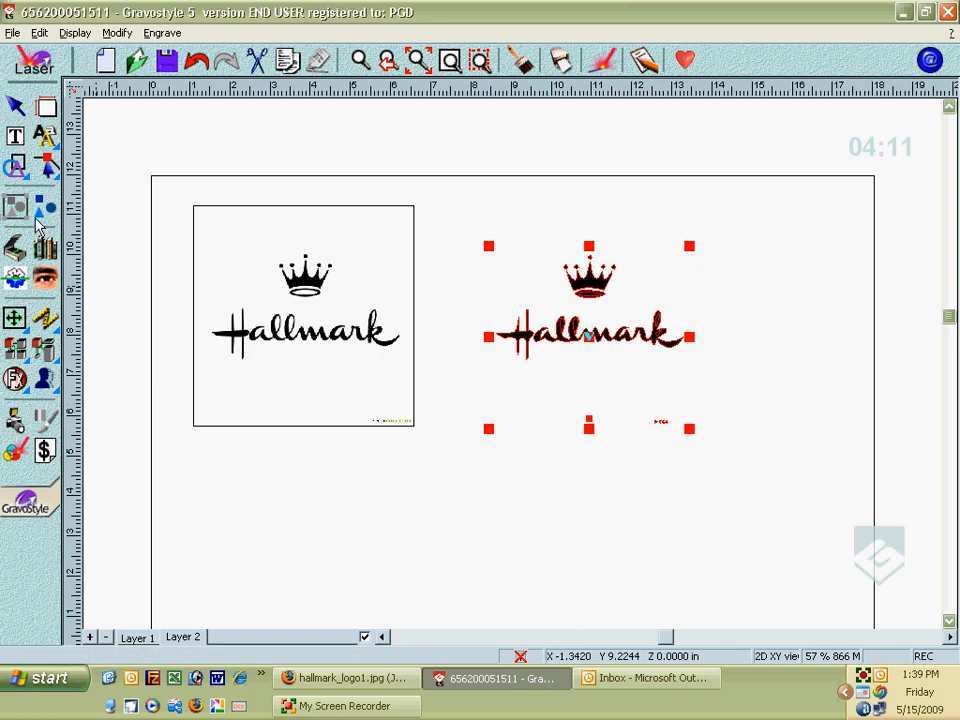
left_click(638, 448)
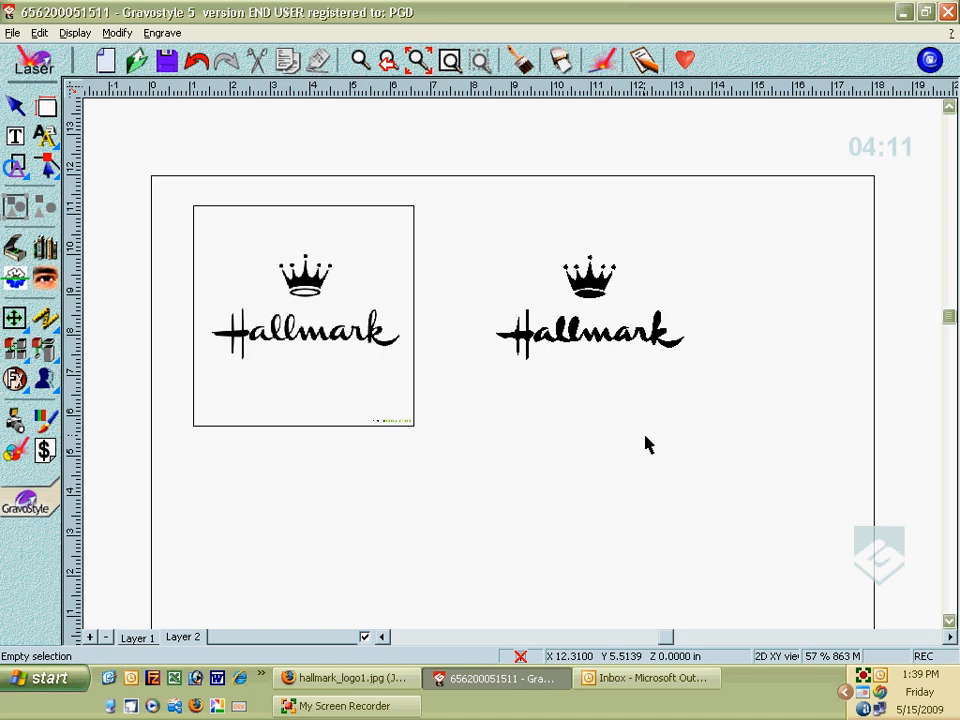
mouse_move(576, 336)
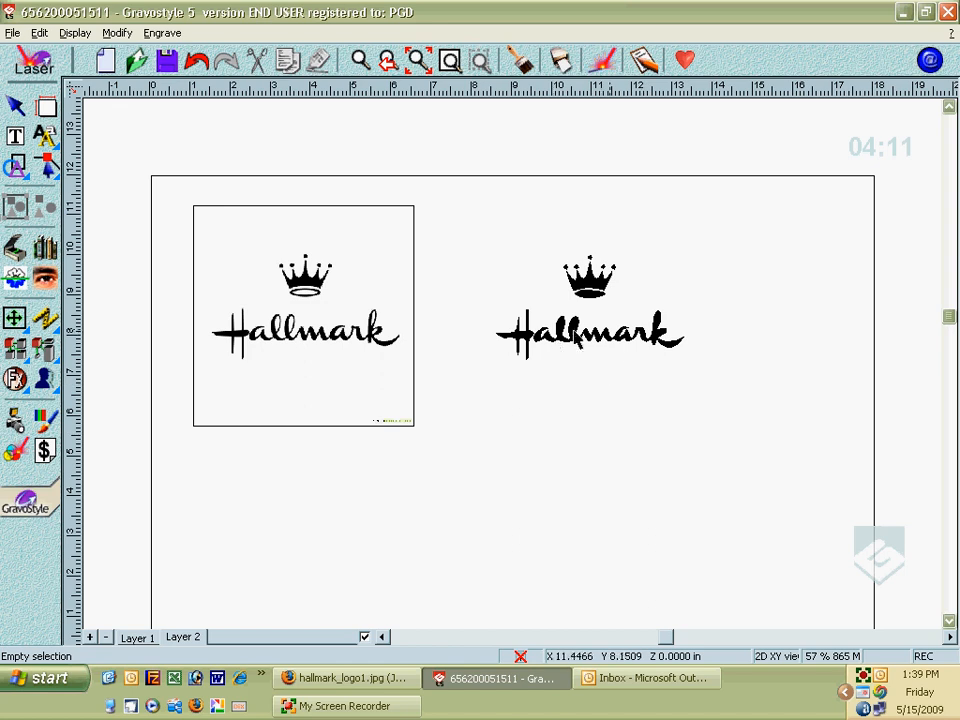
- Marquee-select the traced logo and scale it up by a corner handle across the page
left_click_drag(450, 216, 760, 410)
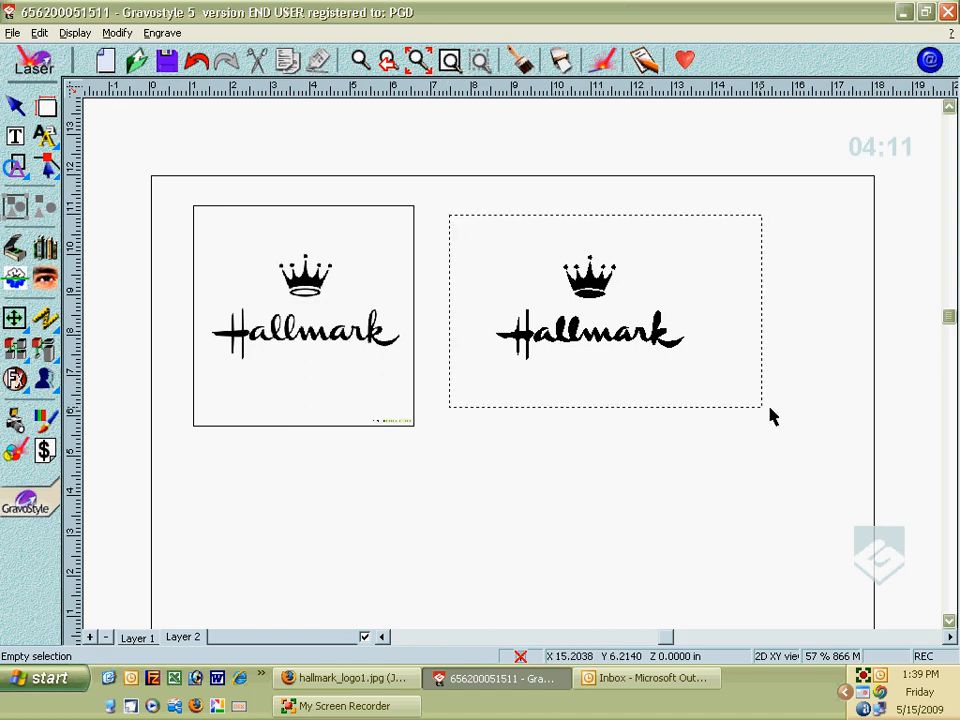
left_click(590, 330)
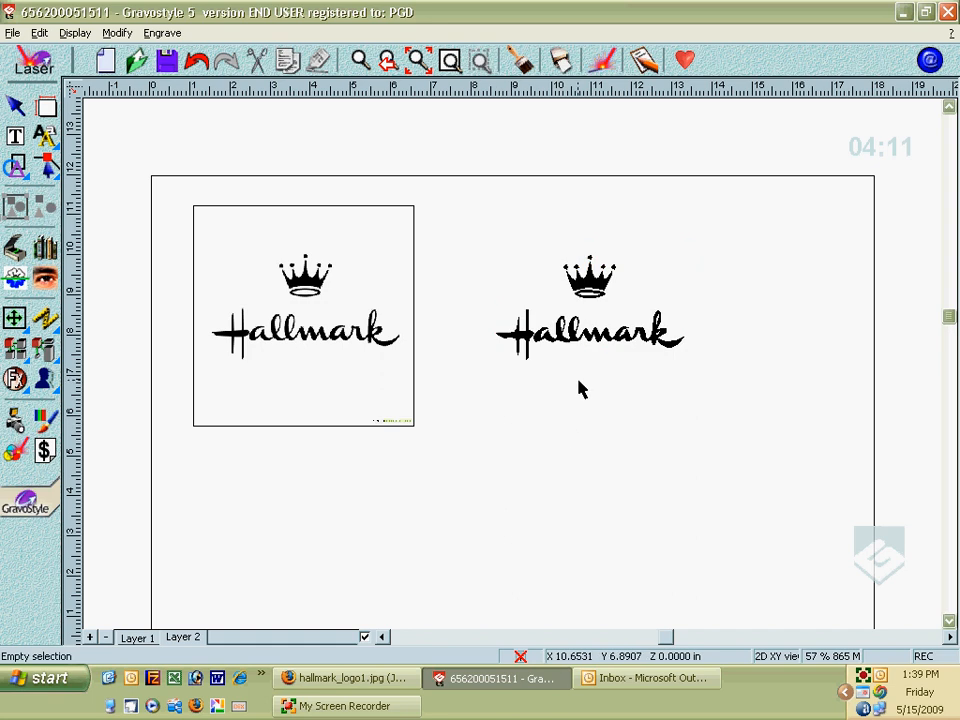
left_click(590, 320)
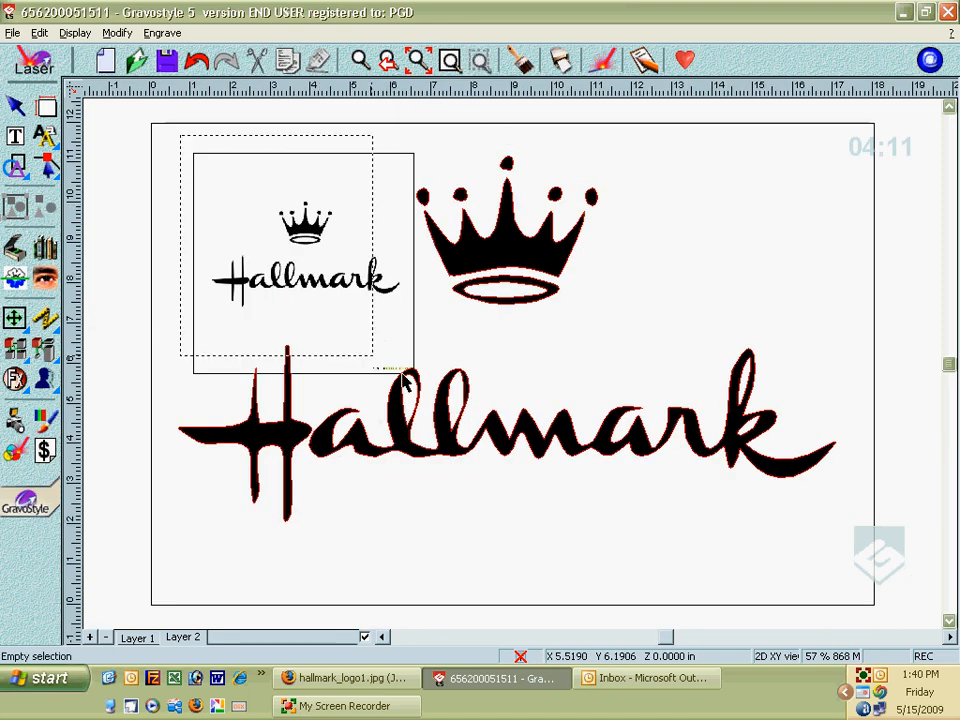
- Zoom in on the traced lettering to compare its smooth edges with the jagged bitmap
left_click(304, 260)
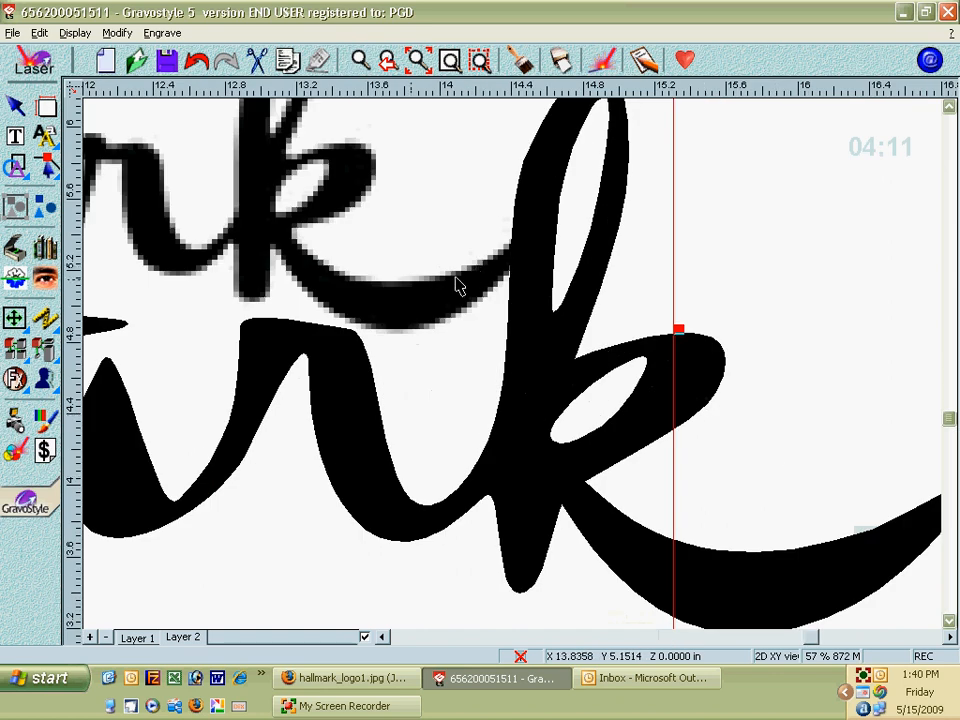
mouse_move(516, 326)
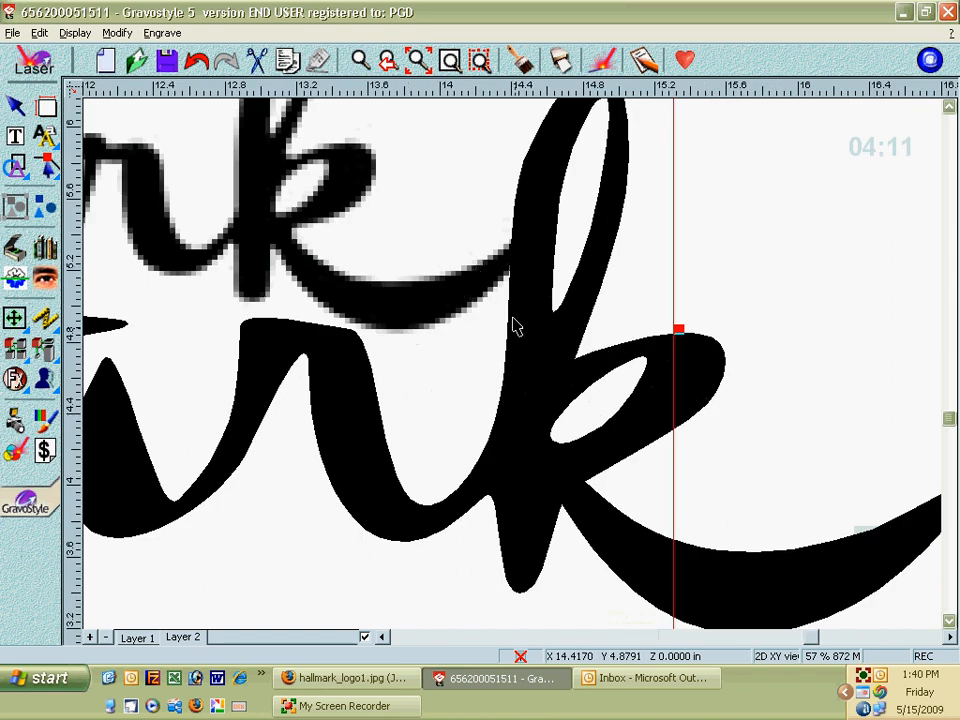
mouse_move(528, 440)
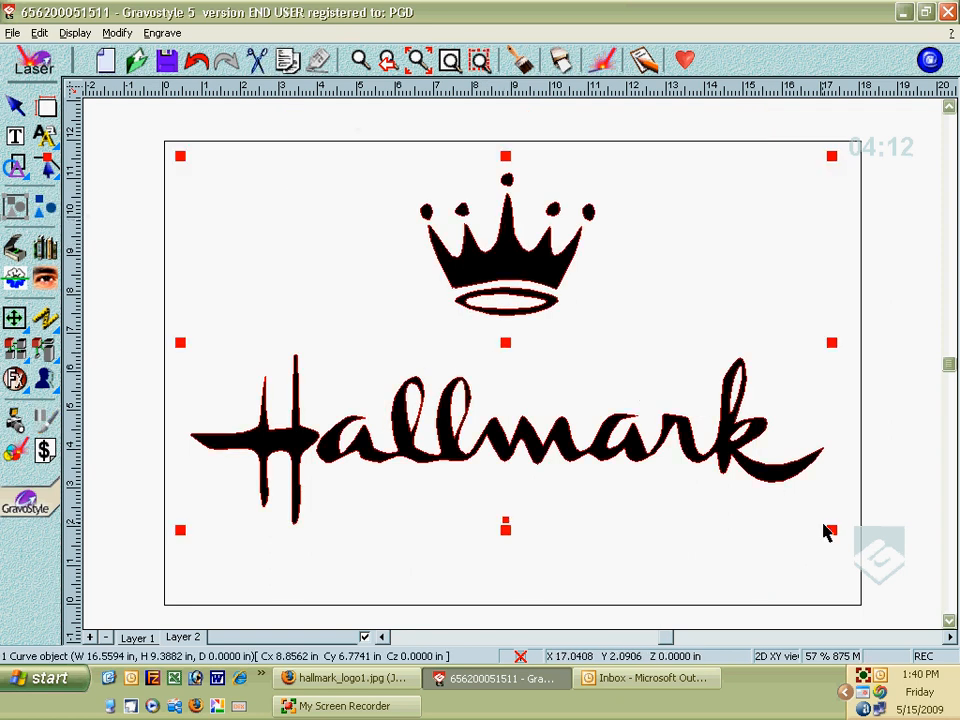
- Scale the vector logo down to about 5.2 inches wide near the top-left
left_click_drag(180, 156, 504, 342)
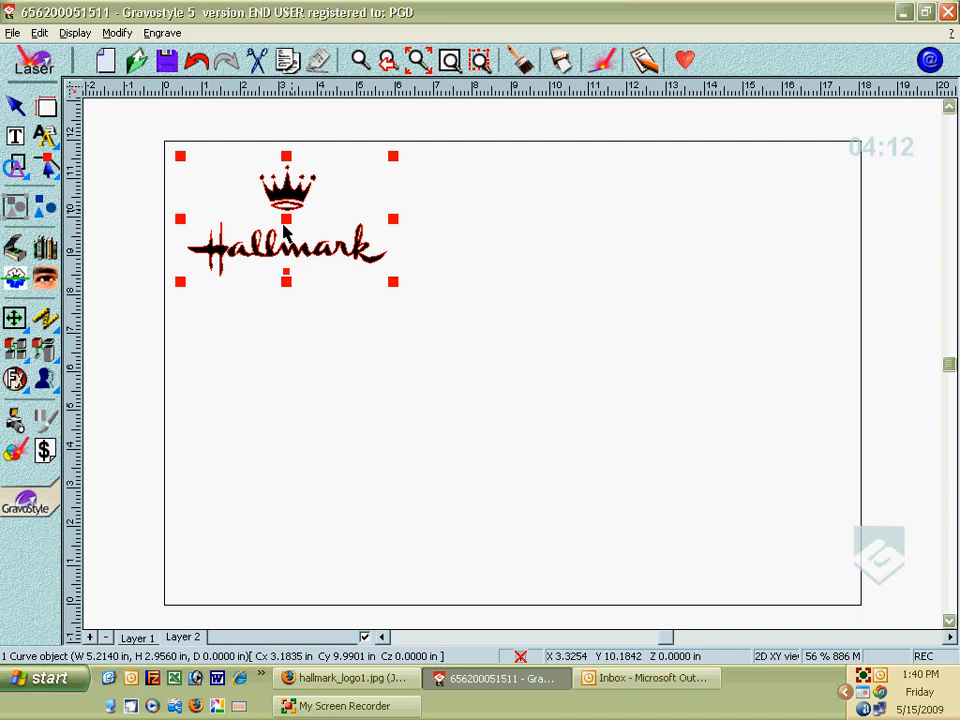
mouse_move(222, 228)
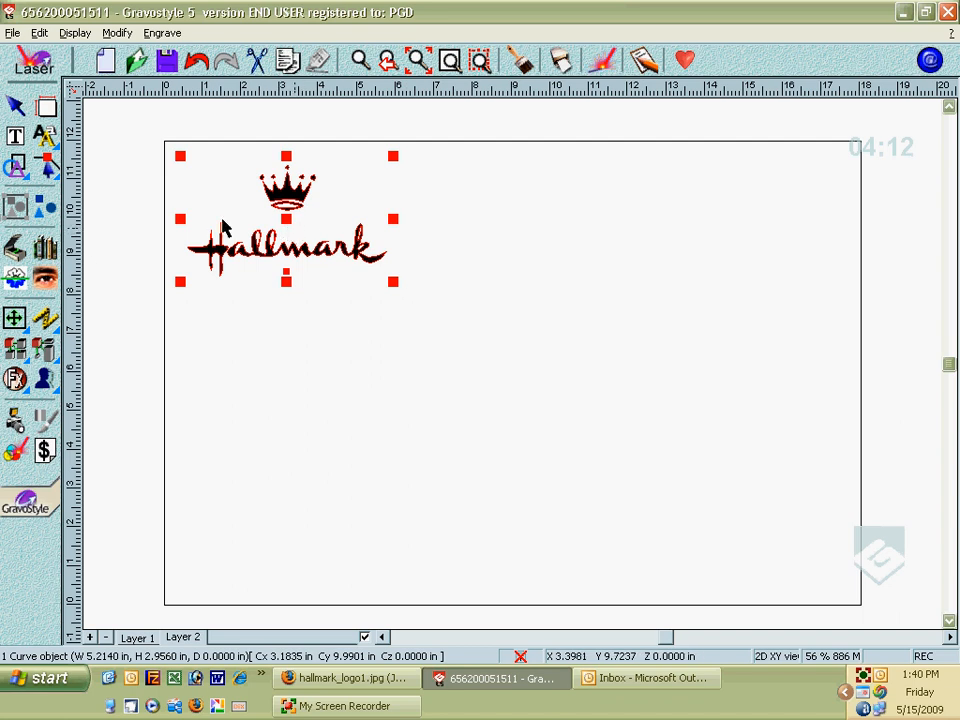
mouse_move(44, 248)
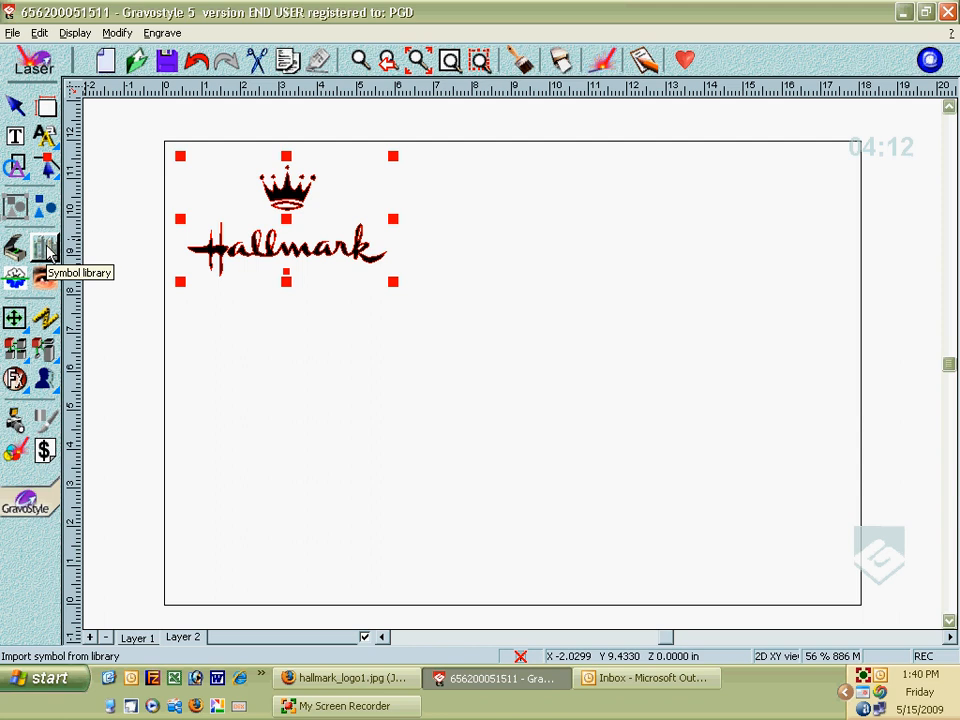
- Add the traced logo to the Symbols library under the name 'Hallmark'
left_click(44, 248)
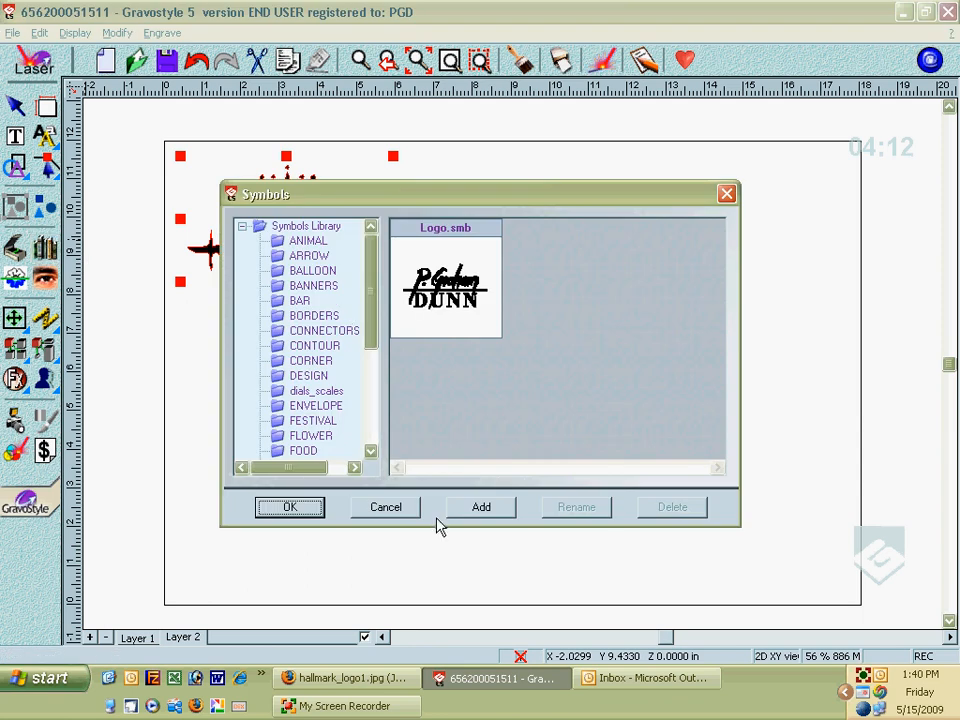
left_click(480, 508)
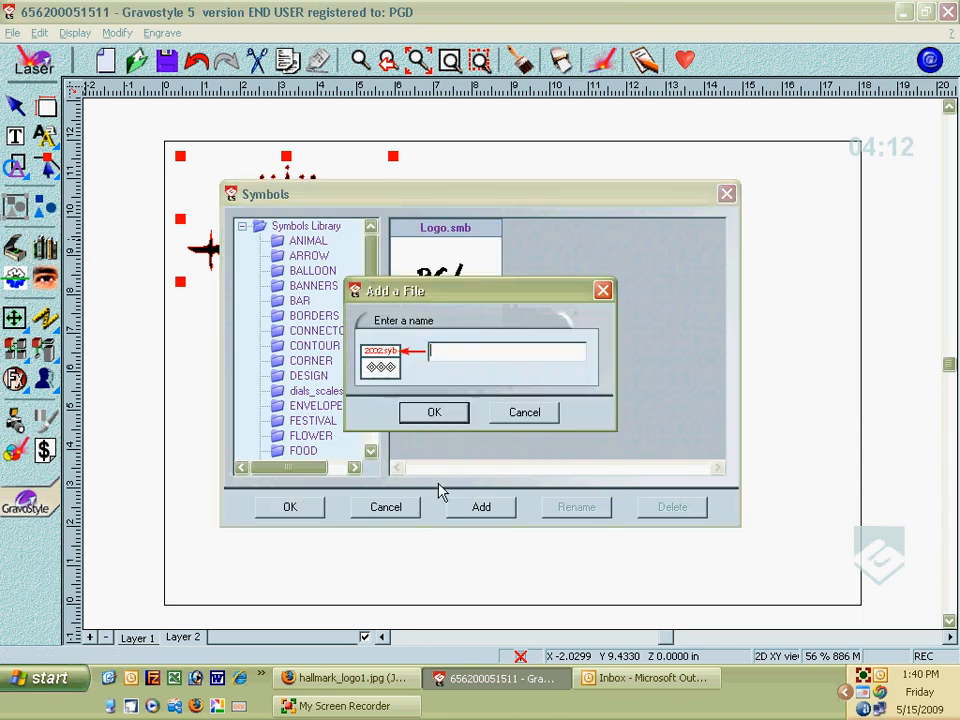
mouse_move(492, 498)
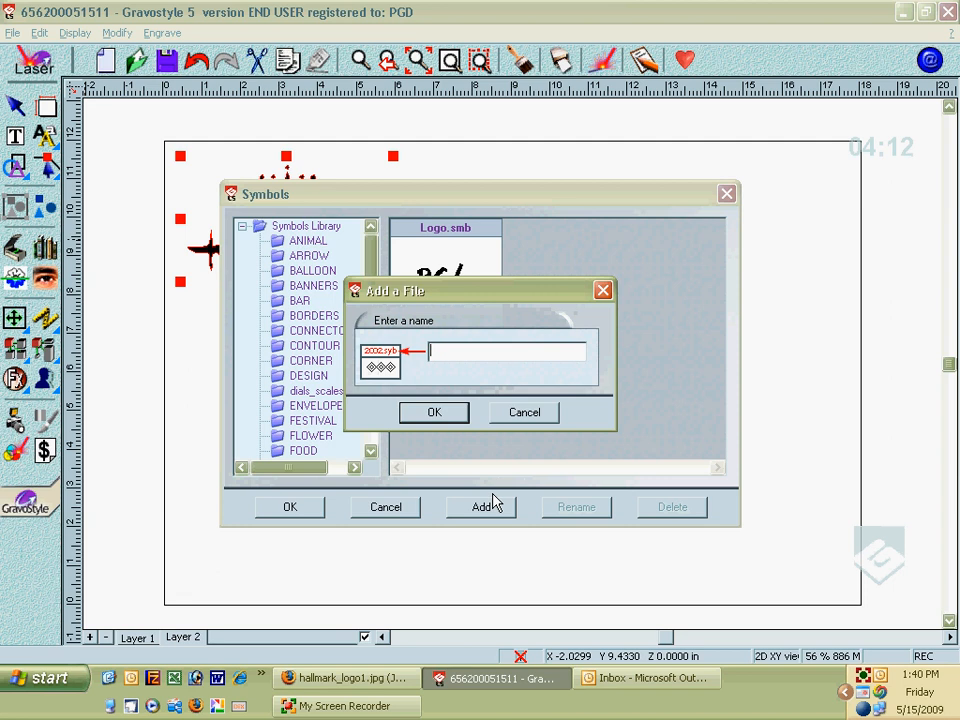
type("Hall")
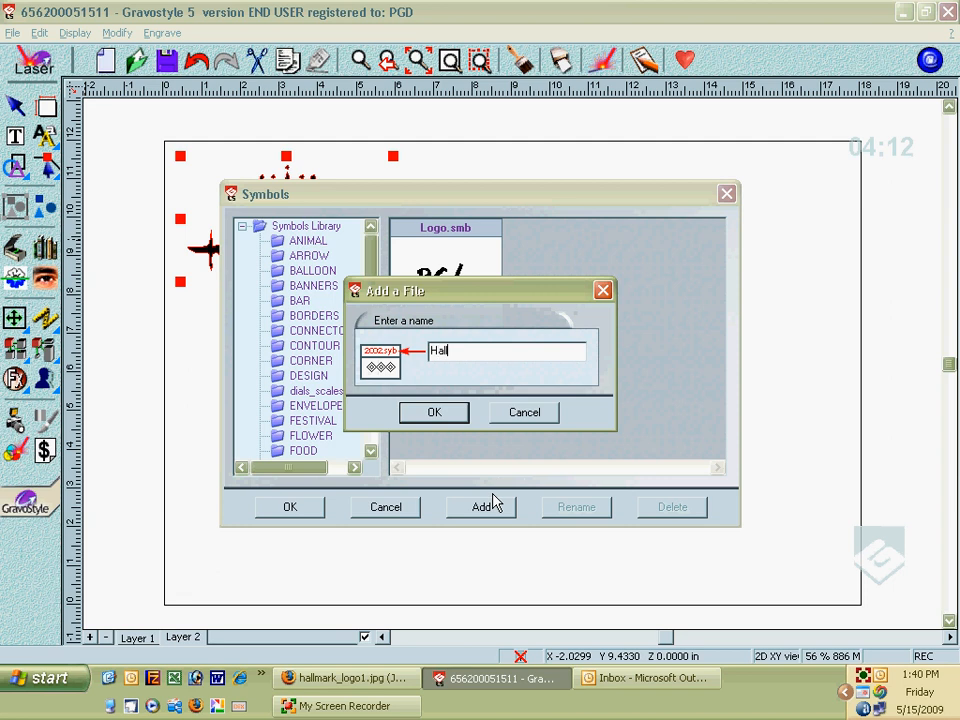
type("mark")
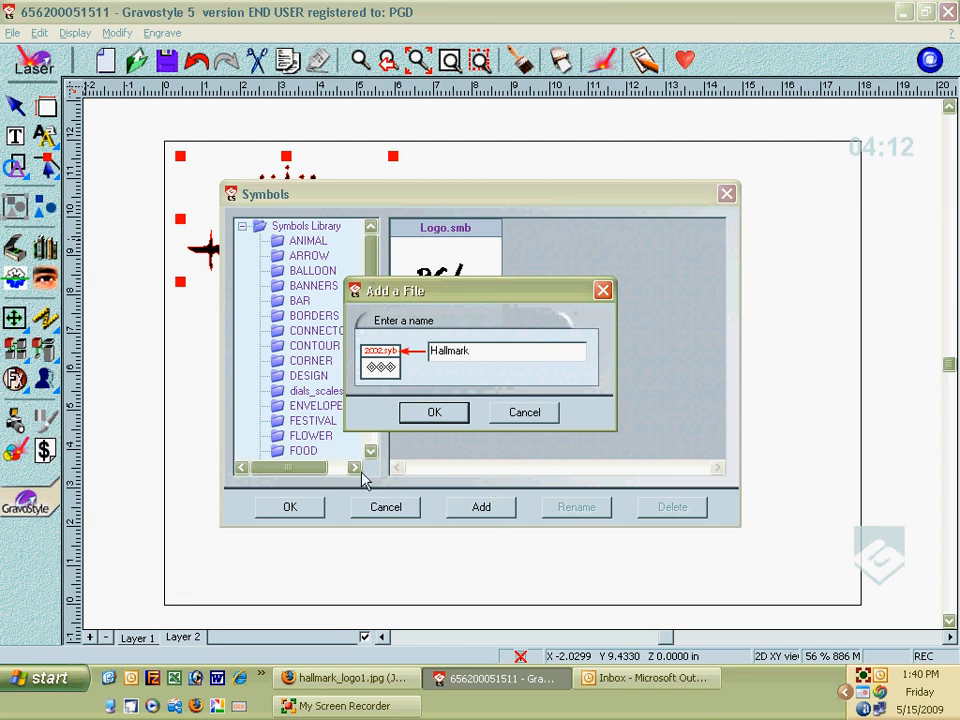
left_click(434, 412)
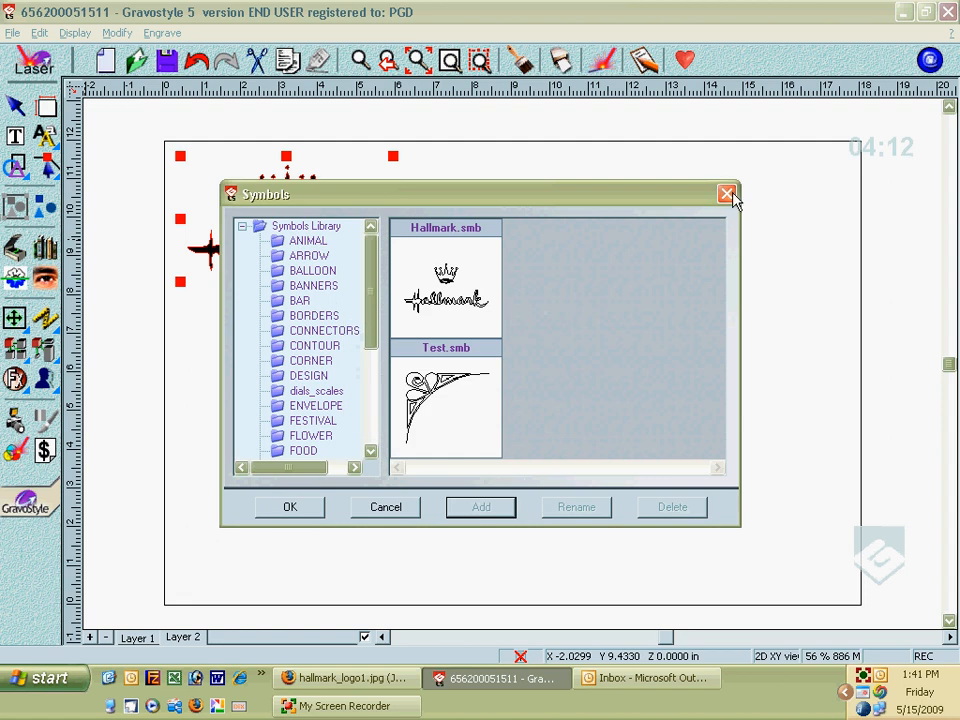
mouse_move(544, 252)
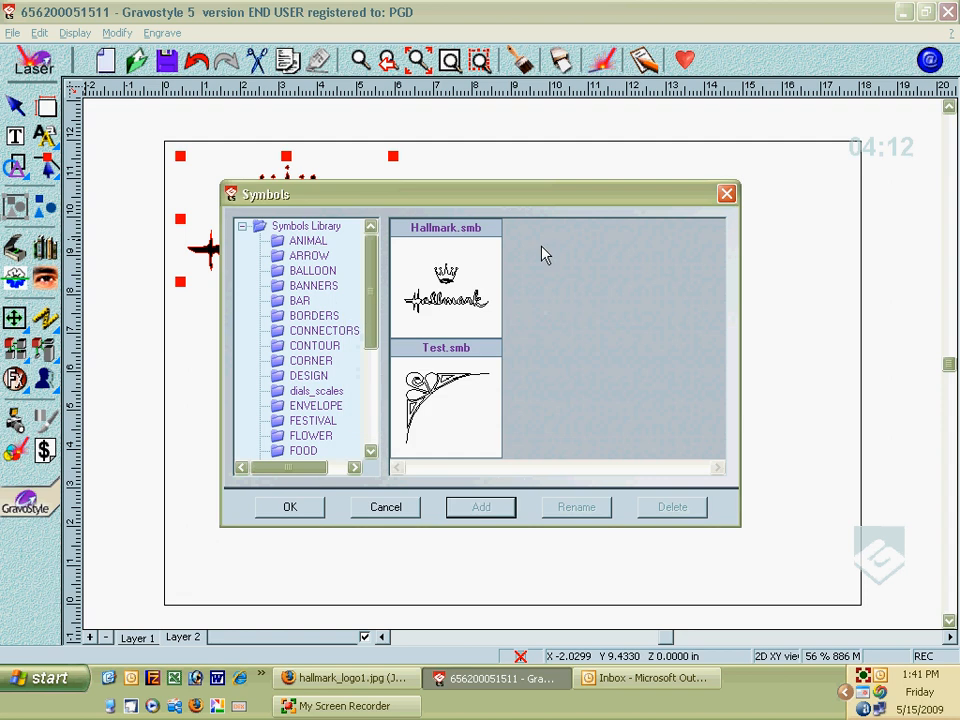
- Insert the saved Hallmark.smb symbol back onto the page
left_click(444, 284)
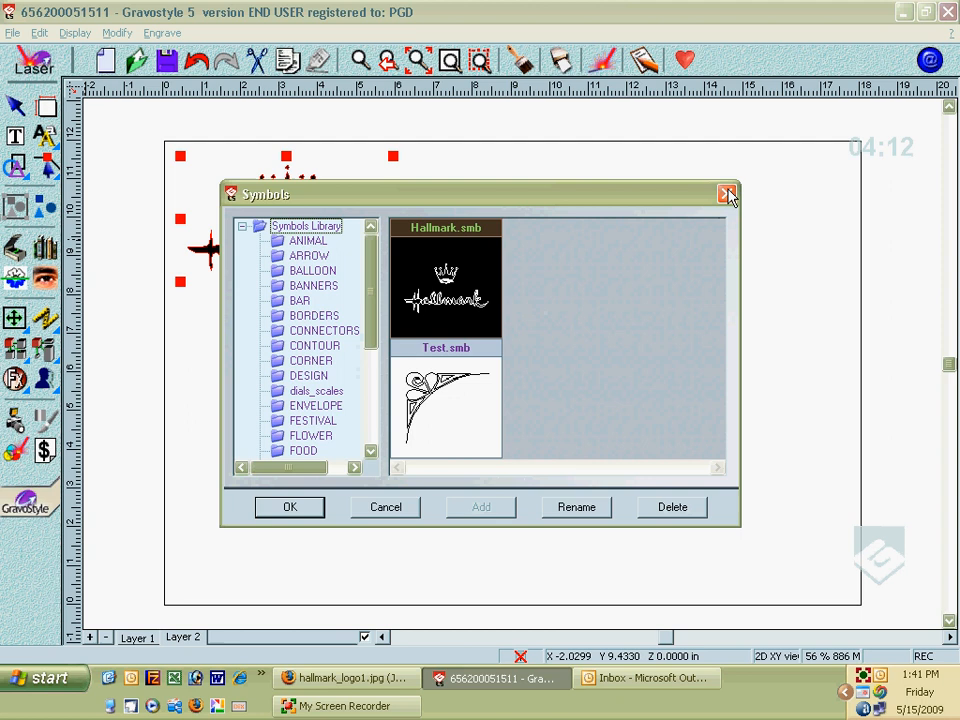
left_click(728, 192)
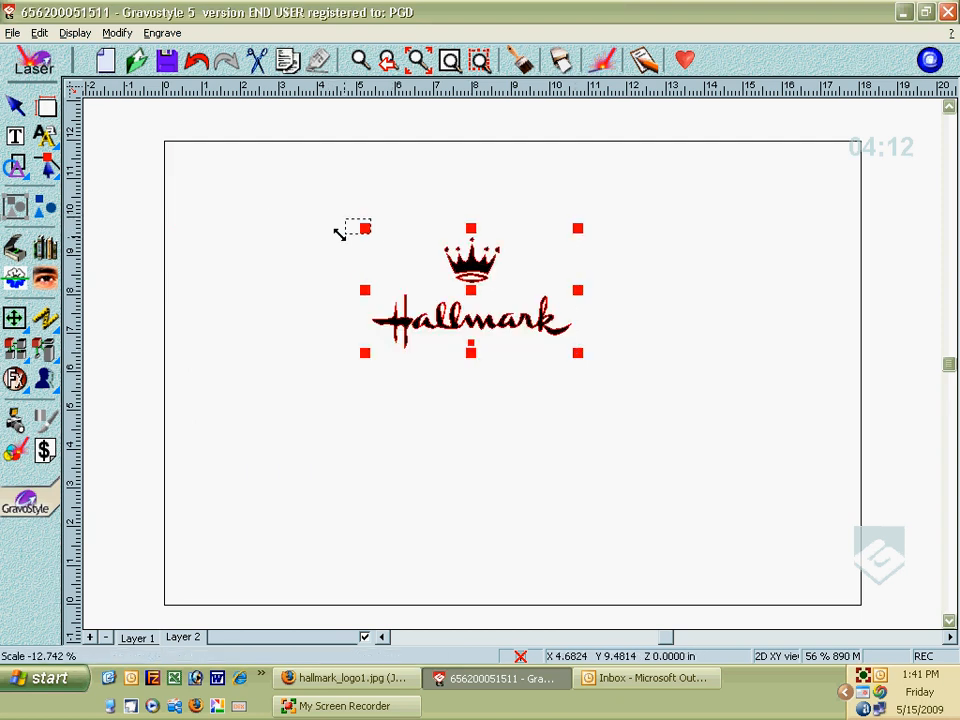
left_click(358, 62)
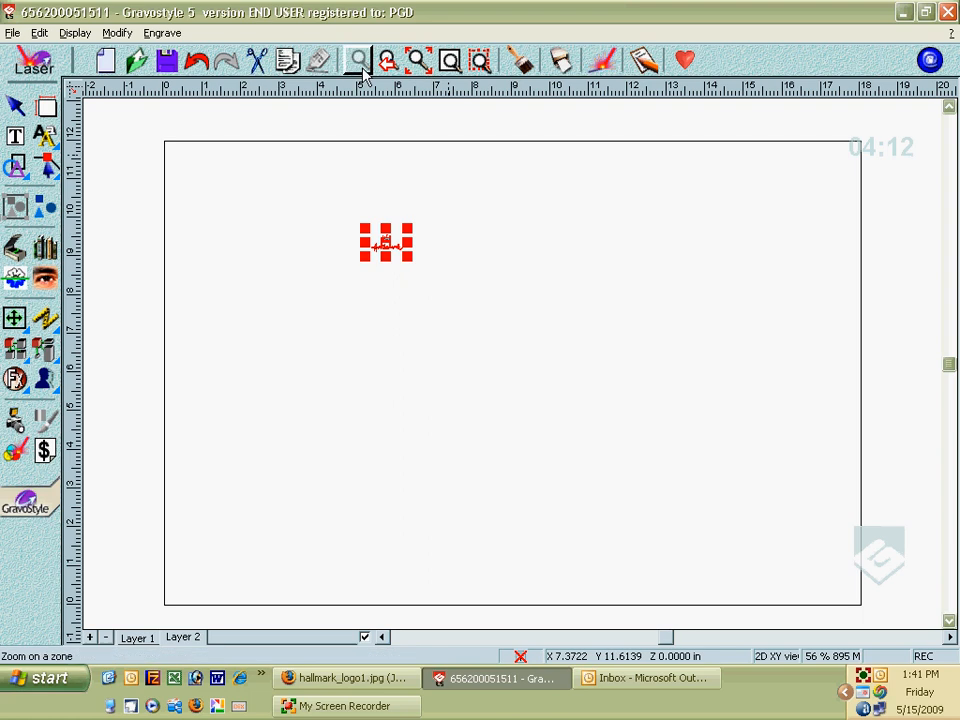